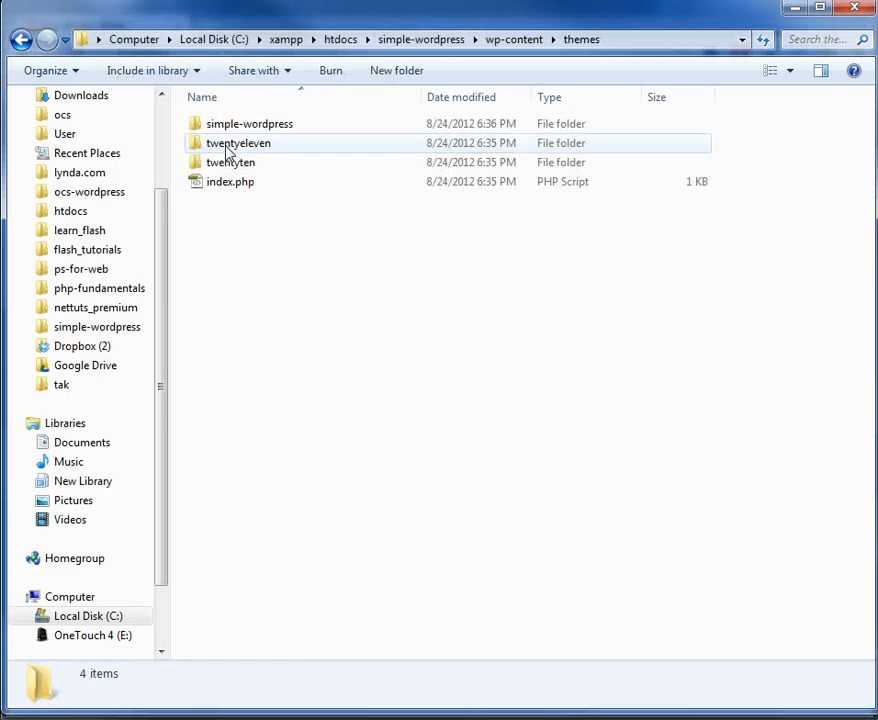
# Browse the simple-wordpress theme folder, then open the simple-wordpress site folder in htdocs
pyautogui.doubleClick(249, 123)
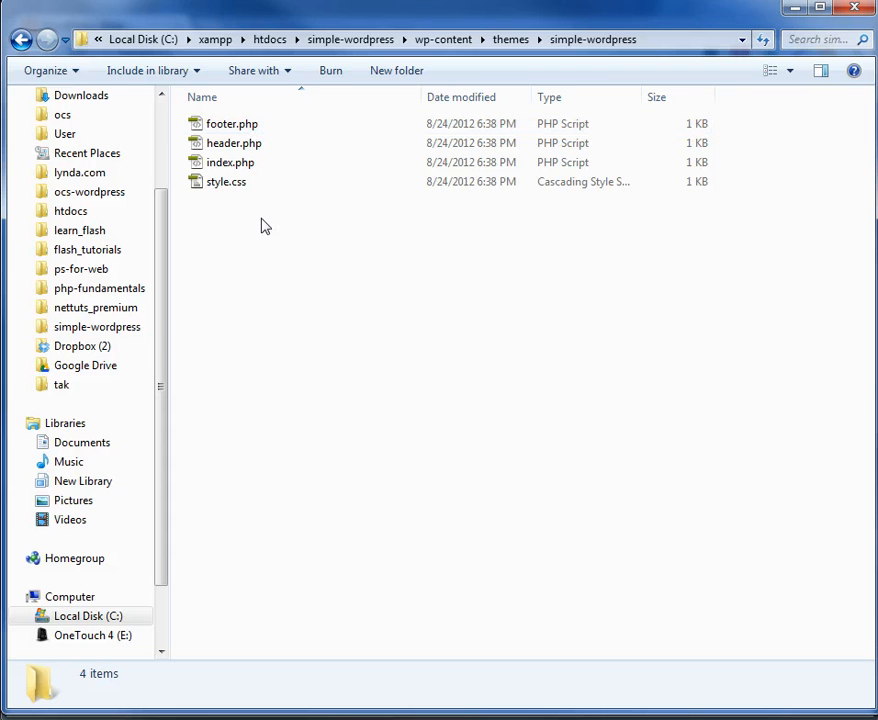
pyautogui.moveTo(22, 39)
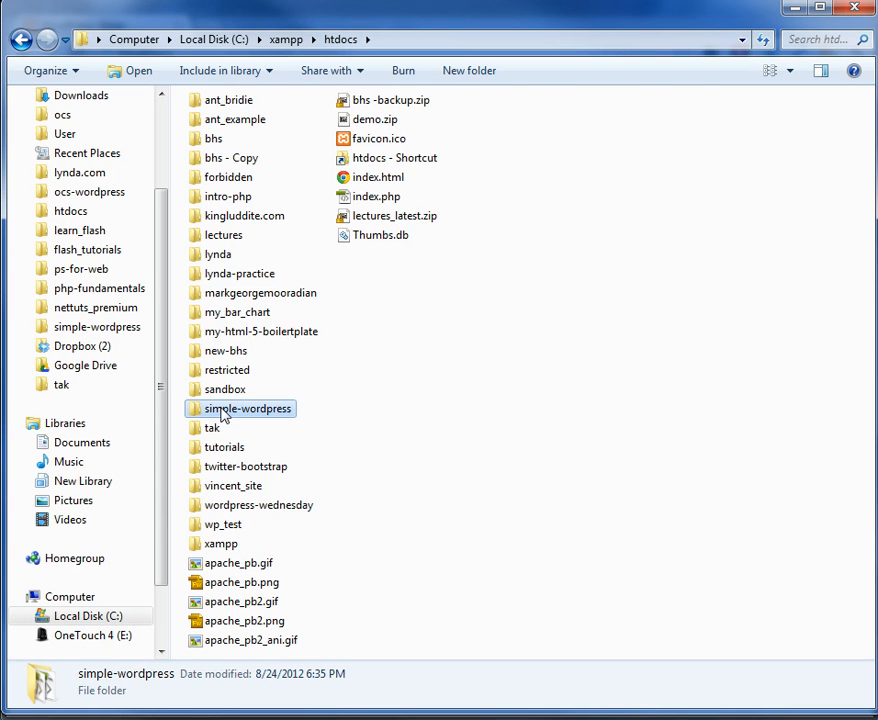
pyautogui.doubleClick(247, 408)
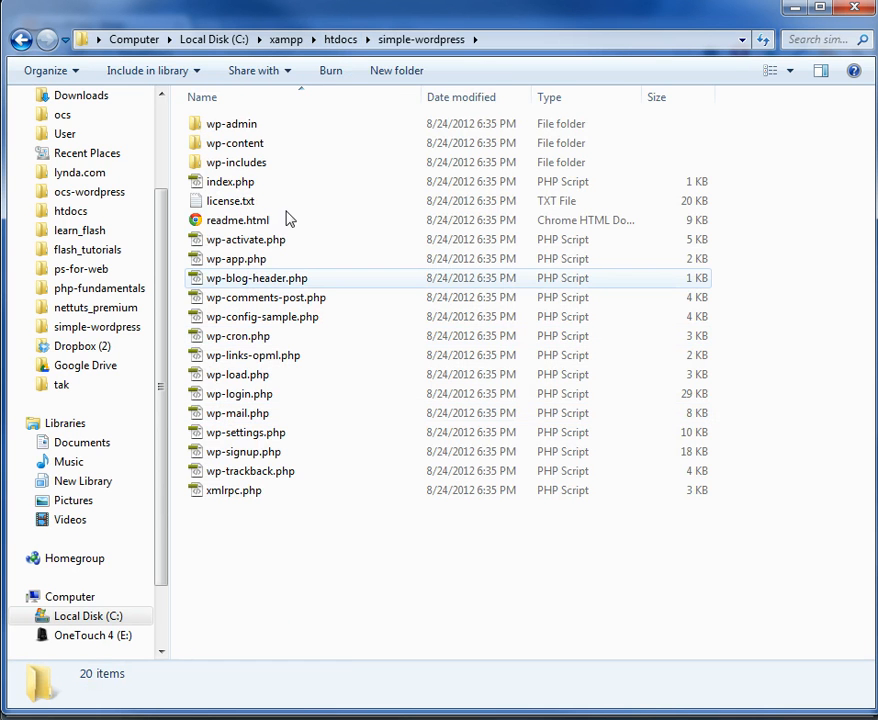
pyautogui.moveTo(265, 297)
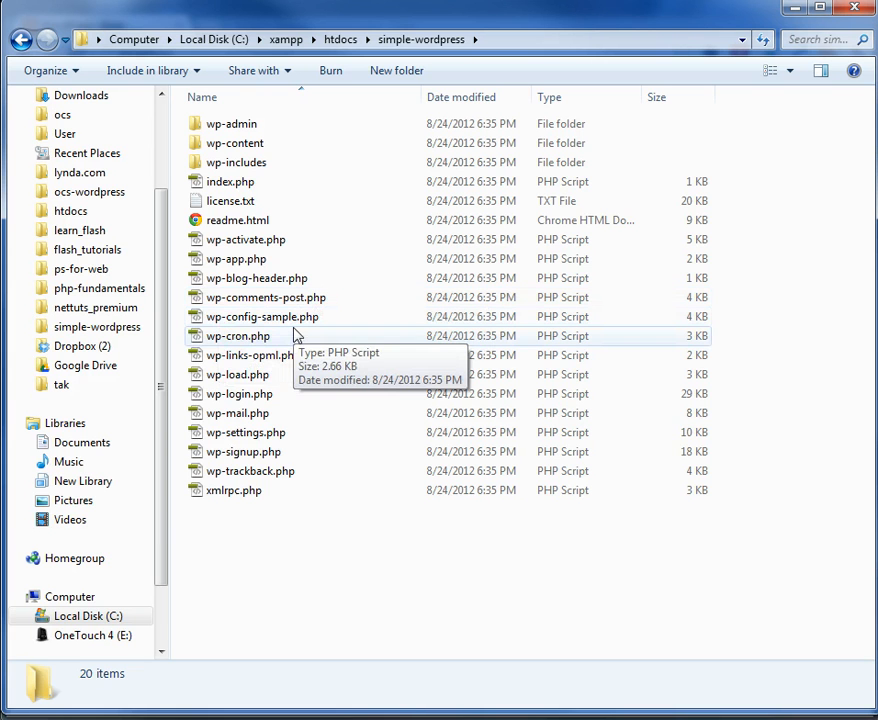
pyautogui.moveTo(263, 317)
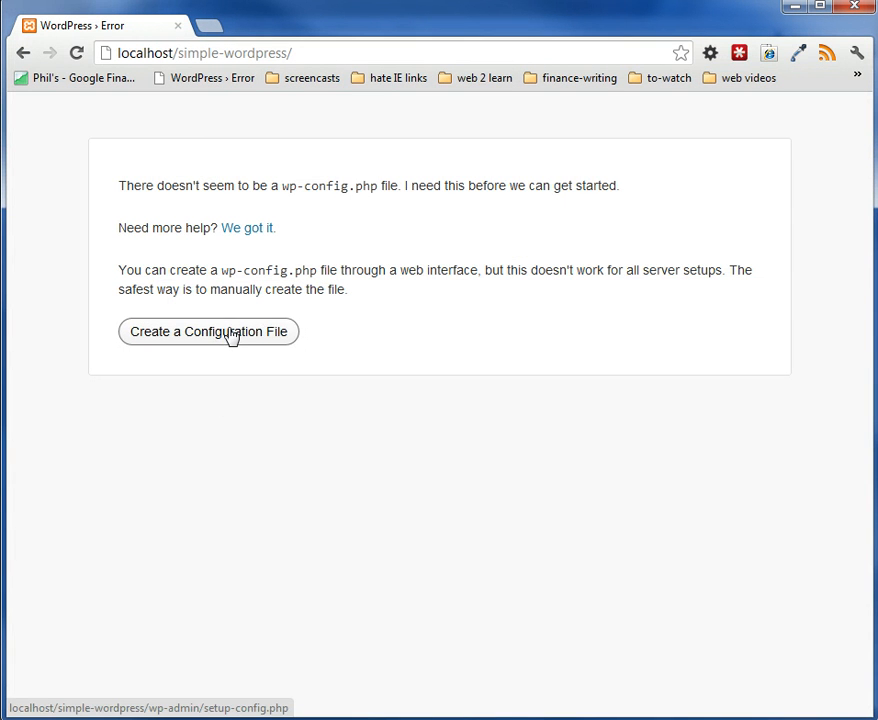
# Load localhost/simple-wordpress and start creating its missing wp-config.php file
pyautogui.click(208, 331)
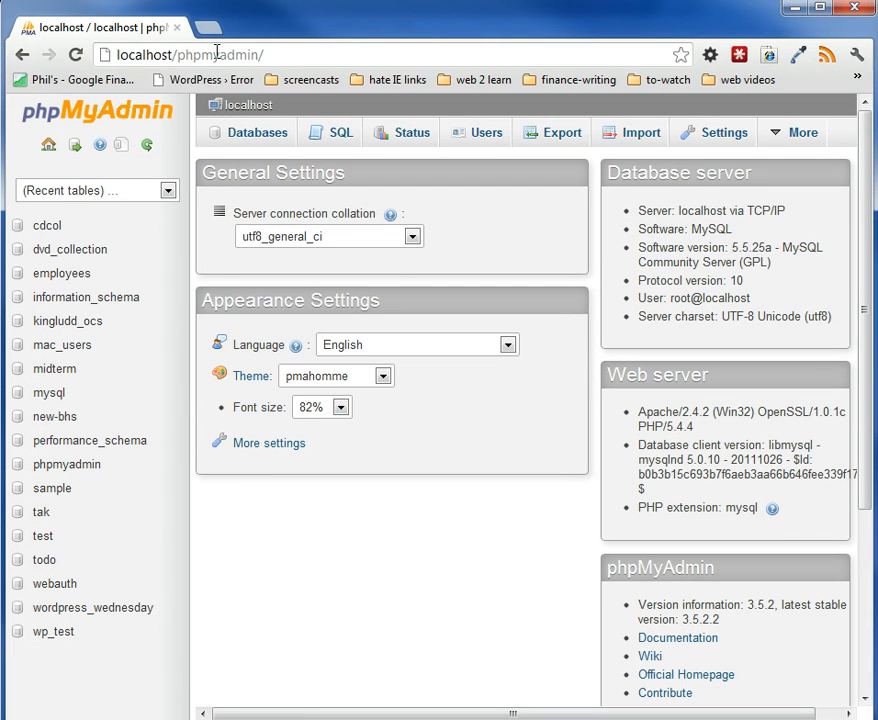
pyautogui.moveTo(114, 178)
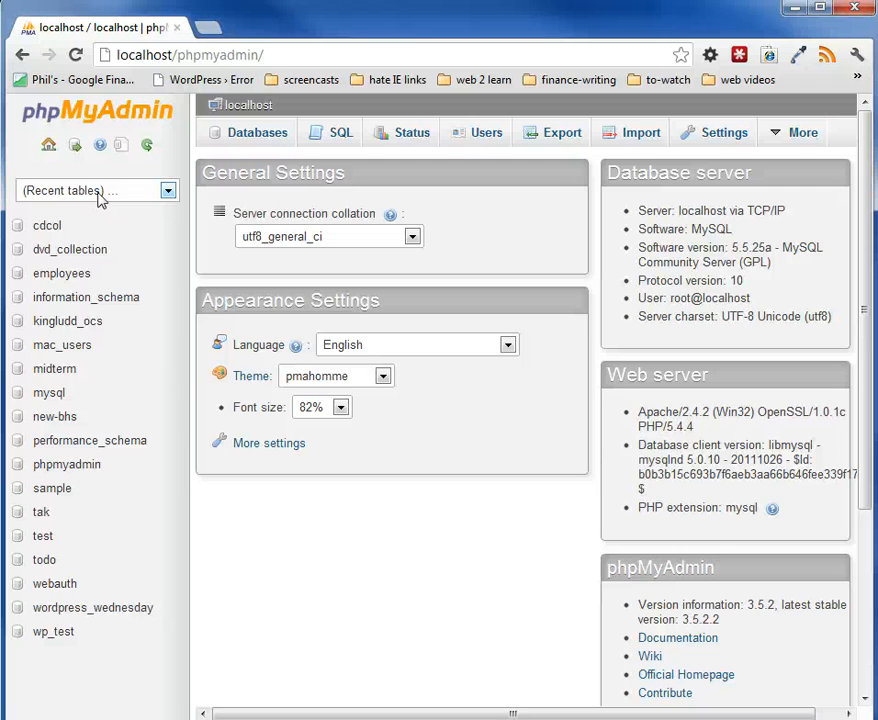
# Create a database named simple_wordpress from phpMyAdmin's Databases tab
pyautogui.click(257, 132)
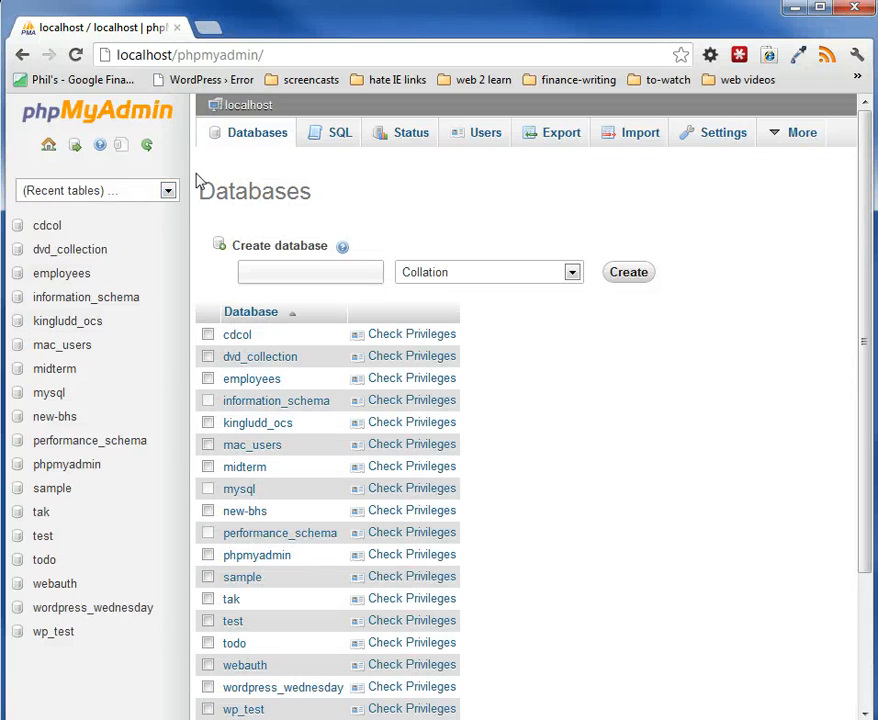
pyautogui.moveTo(252, 231)
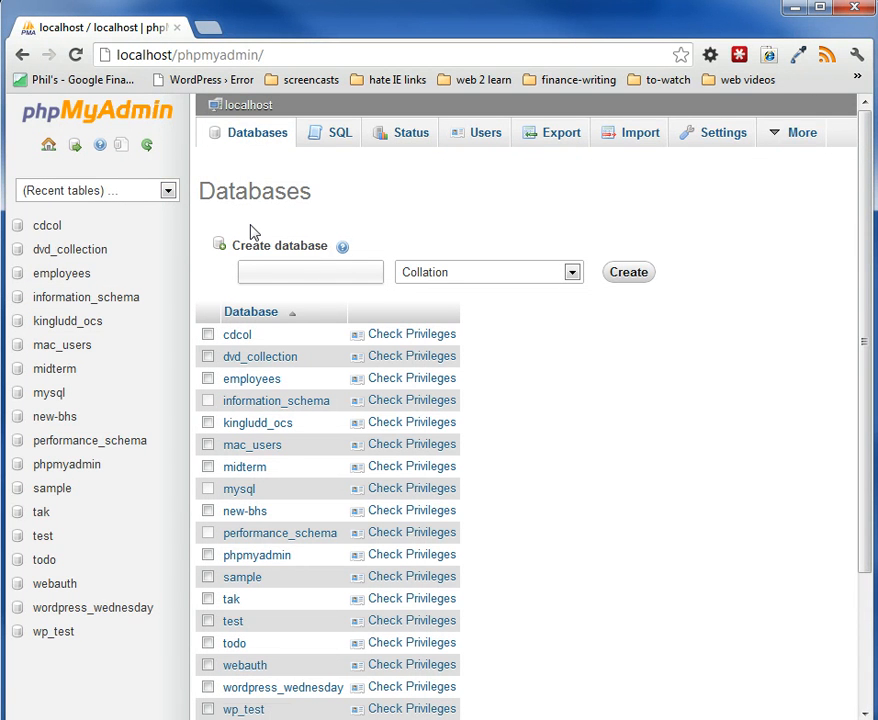
pyautogui.click(310, 272)
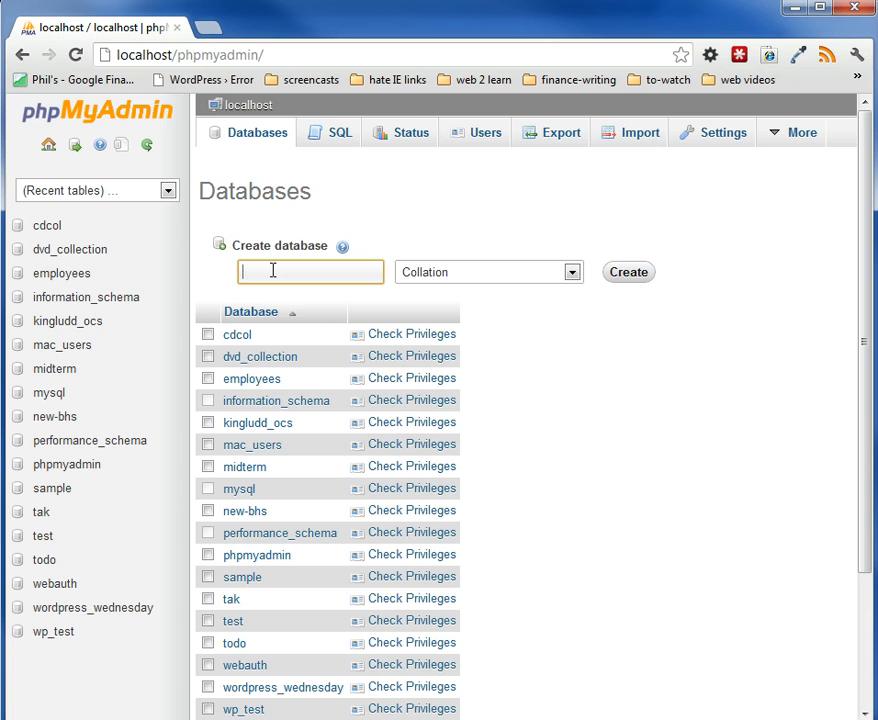
pyautogui.write('simple_')
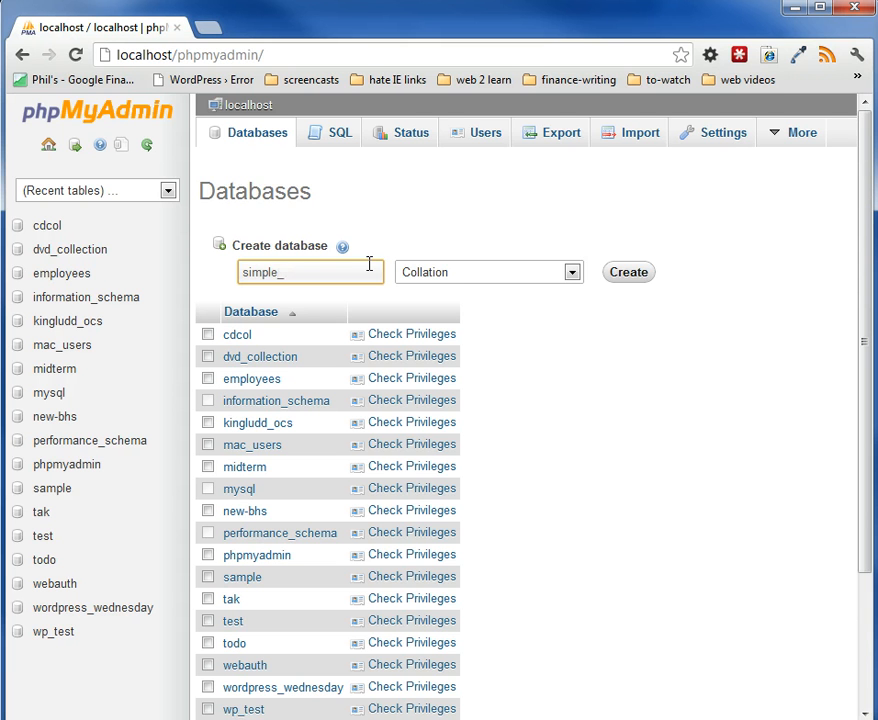
pyautogui.write('wo')
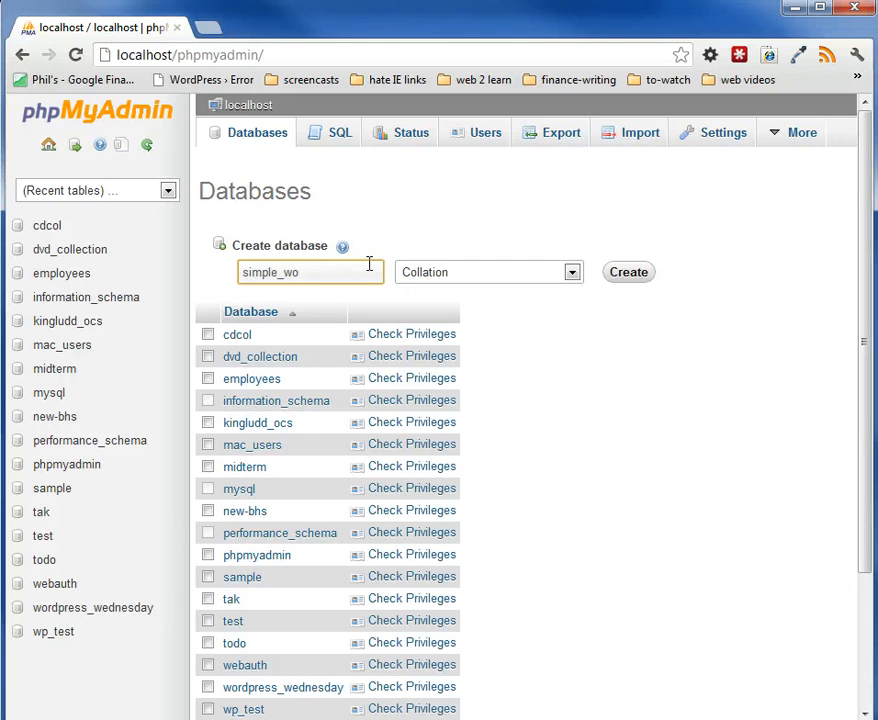
pyautogui.write('rdpress')
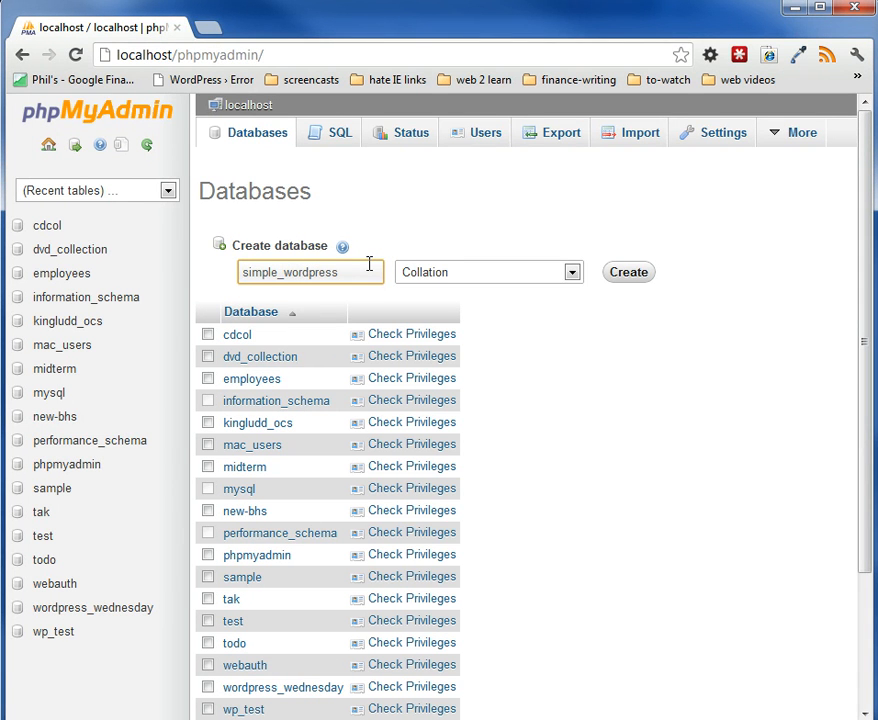
pyautogui.click(628, 272)
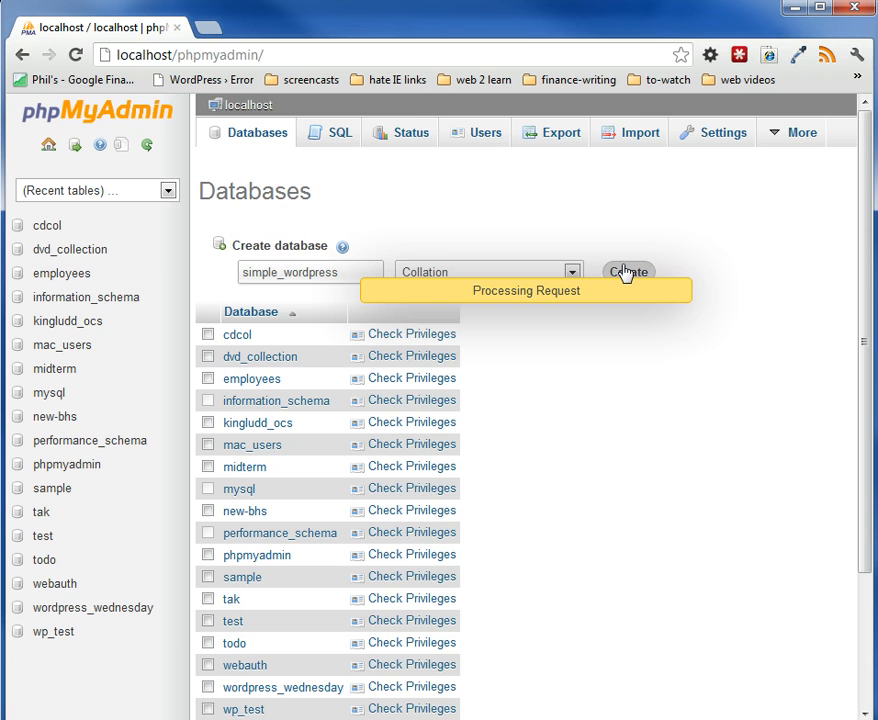
pyautogui.click(628, 272)
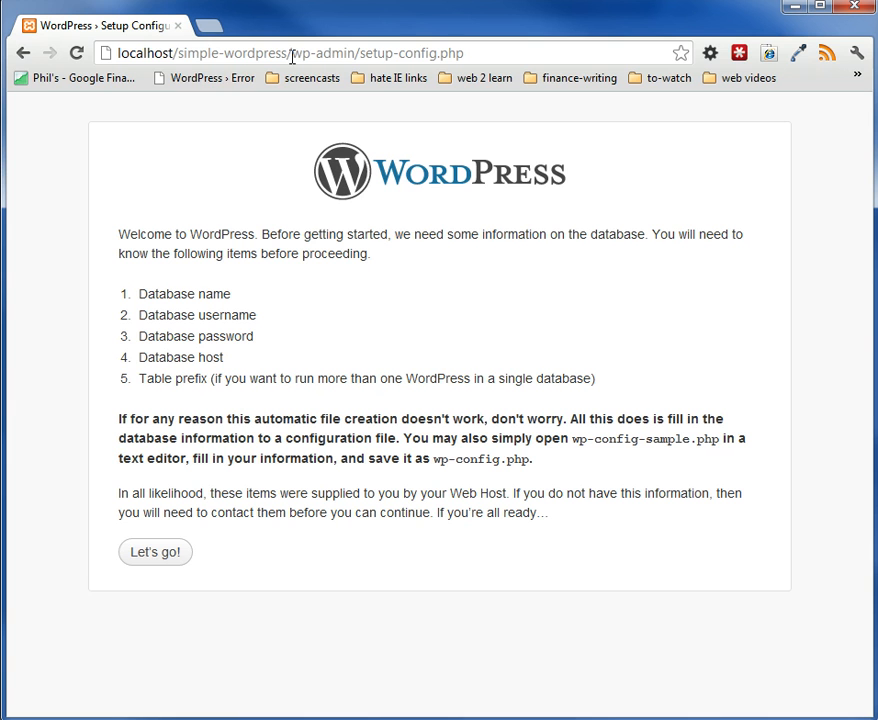
pyautogui.moveTo(294, 358)
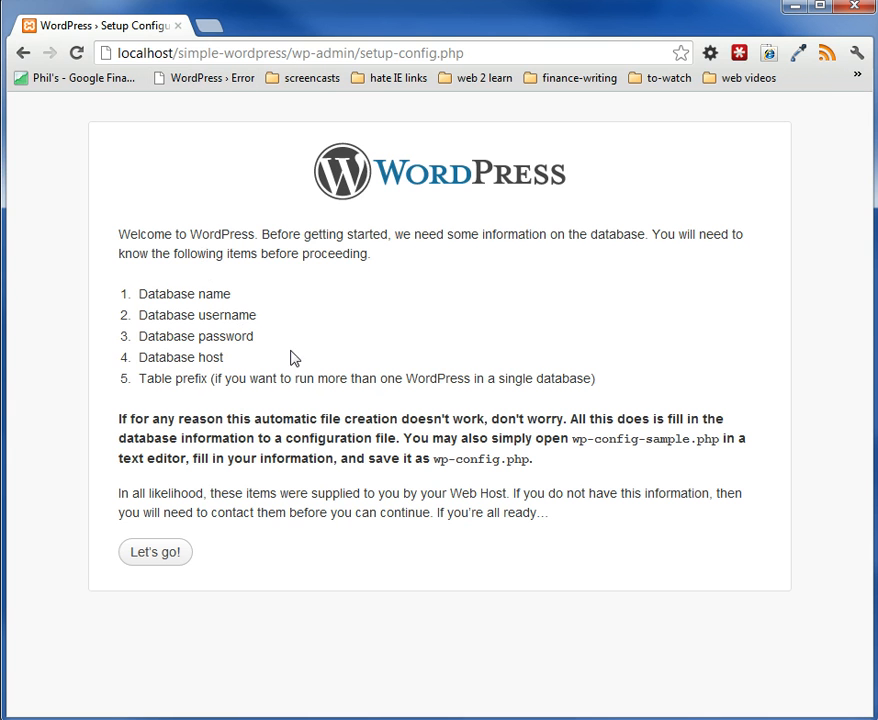
pyautogui.moveTo(201, 257)
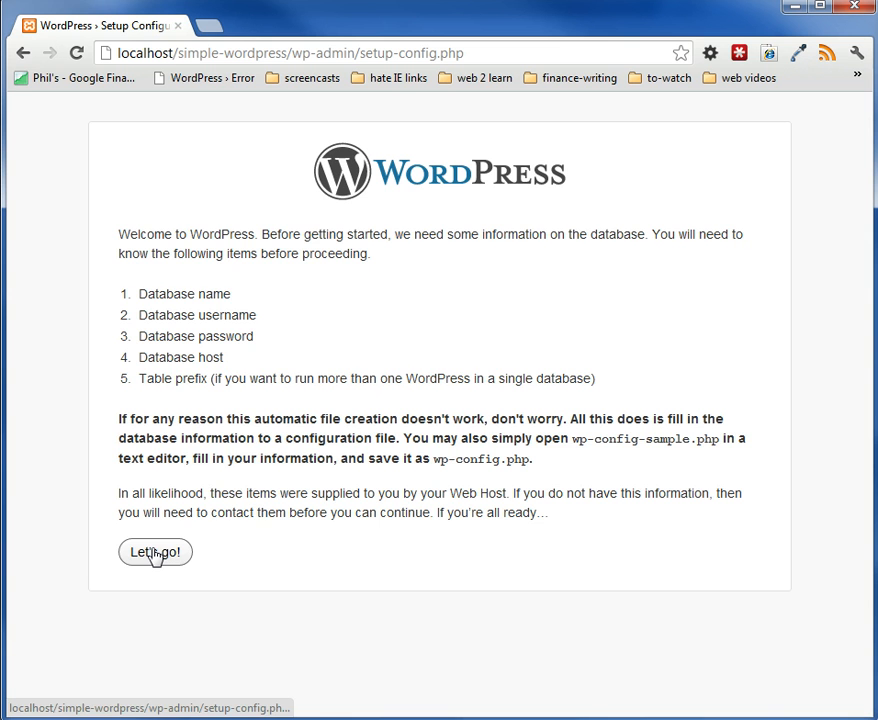
# Submit database simple_wordpress, user root, blank password, keeping localhost and the wp_ prefix
pyautogui.click(155, 552)
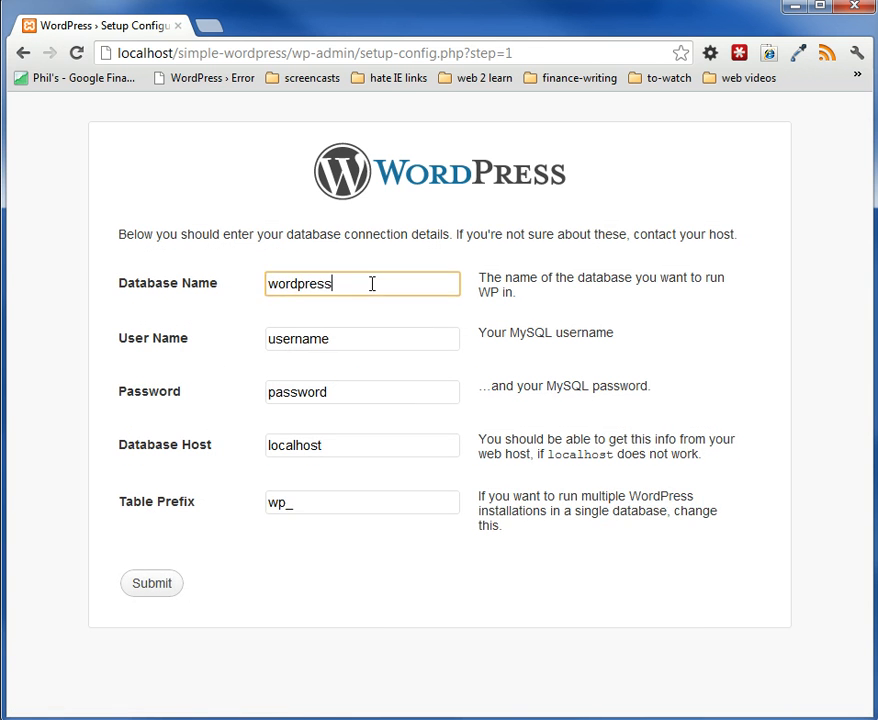
pyautogui.write('simple_')
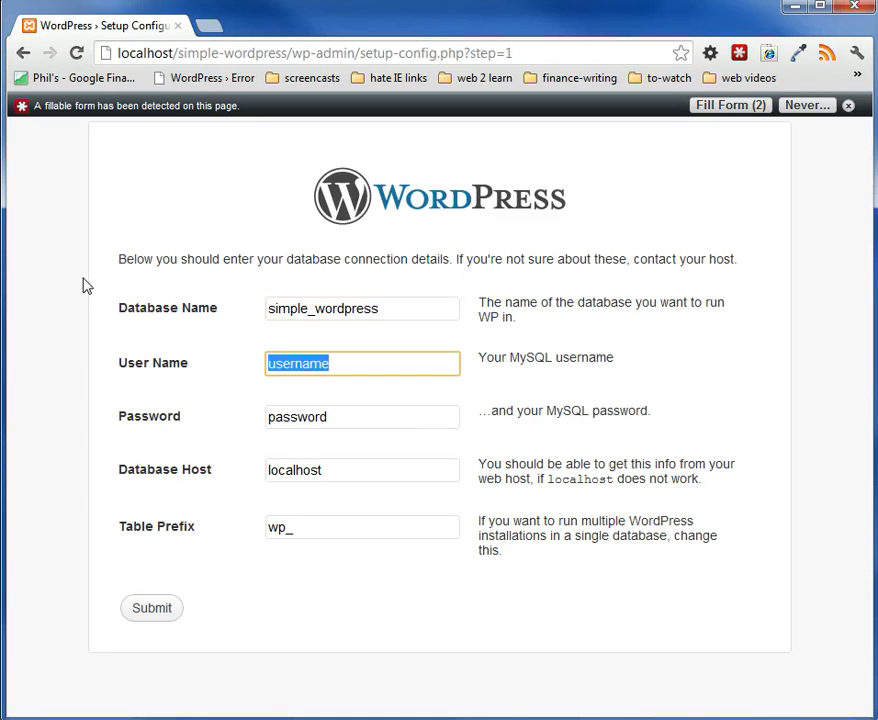
pyautogui.write('root')
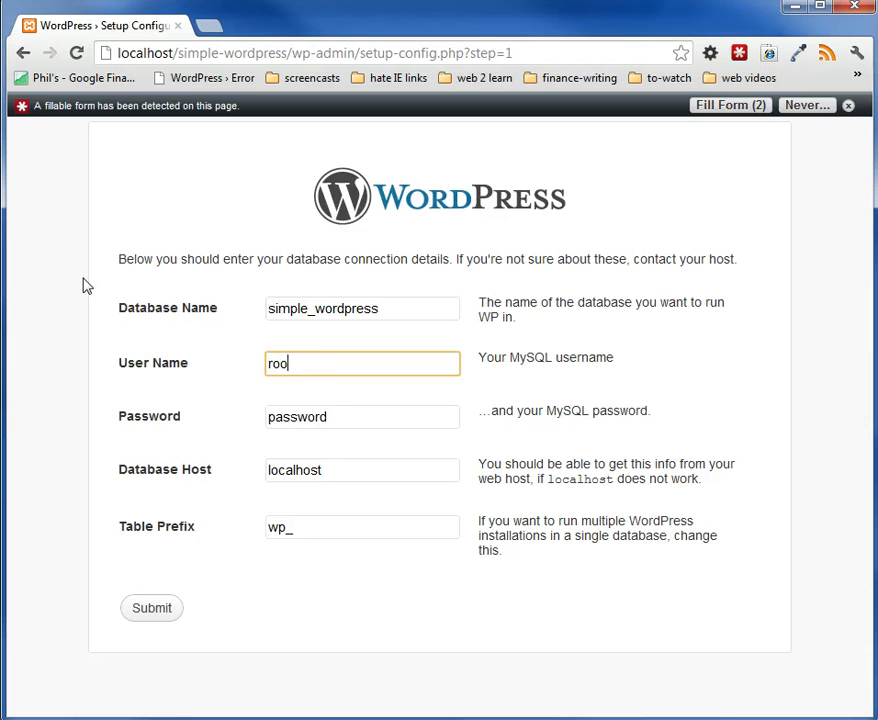
pyautogui.click(362, 417)
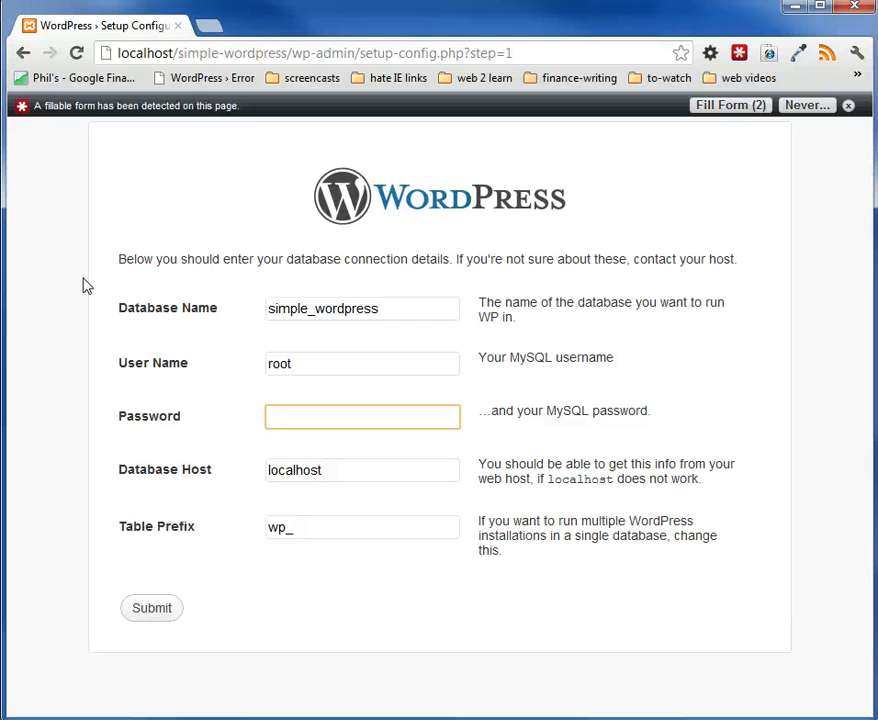
pyautogui.click(362, 416)
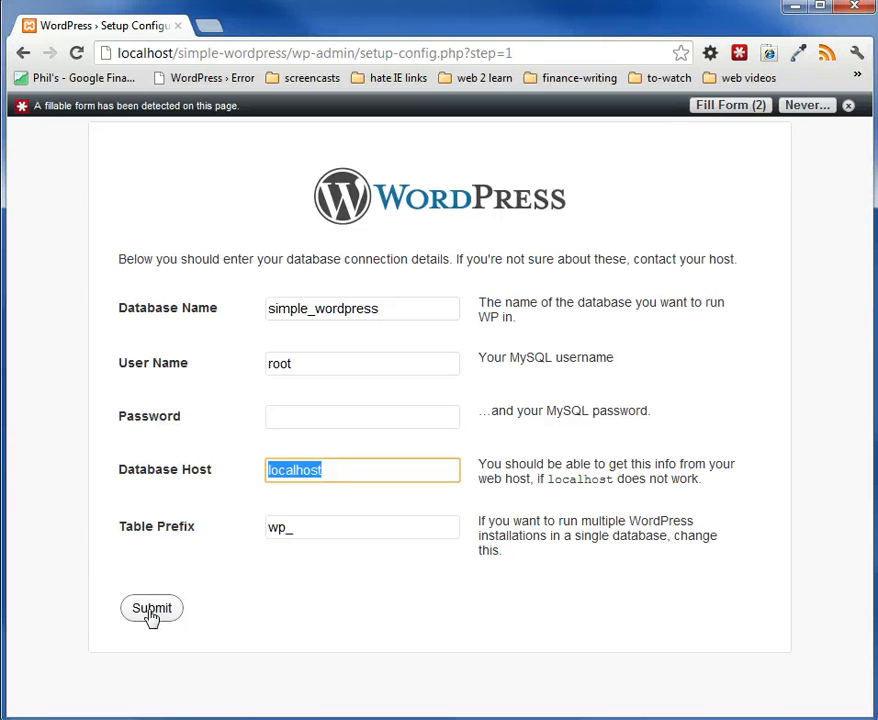
pyautogui.click(151, 608)
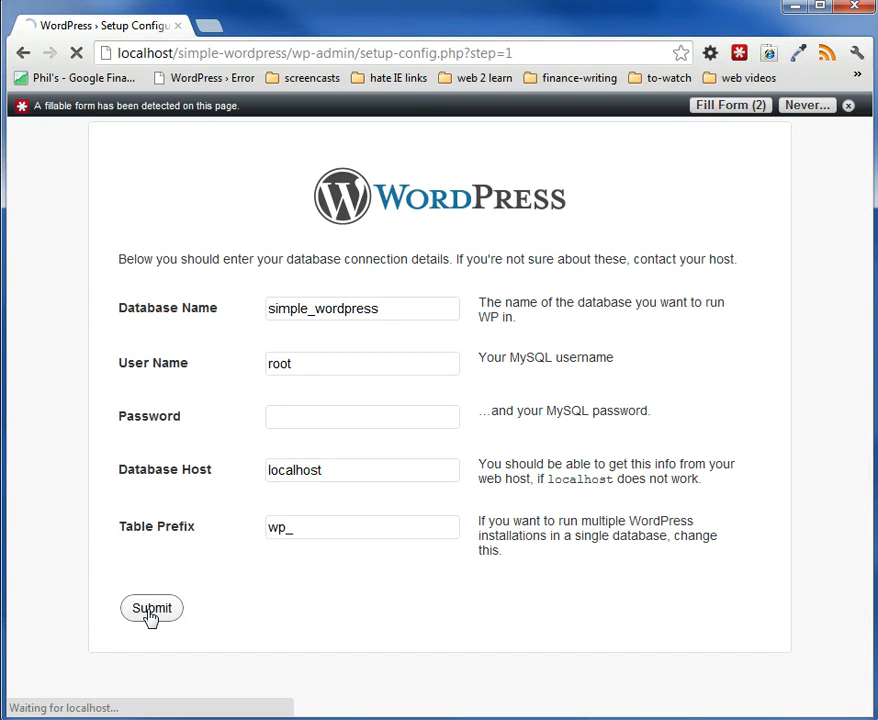
pyautogui.click(151, 608)
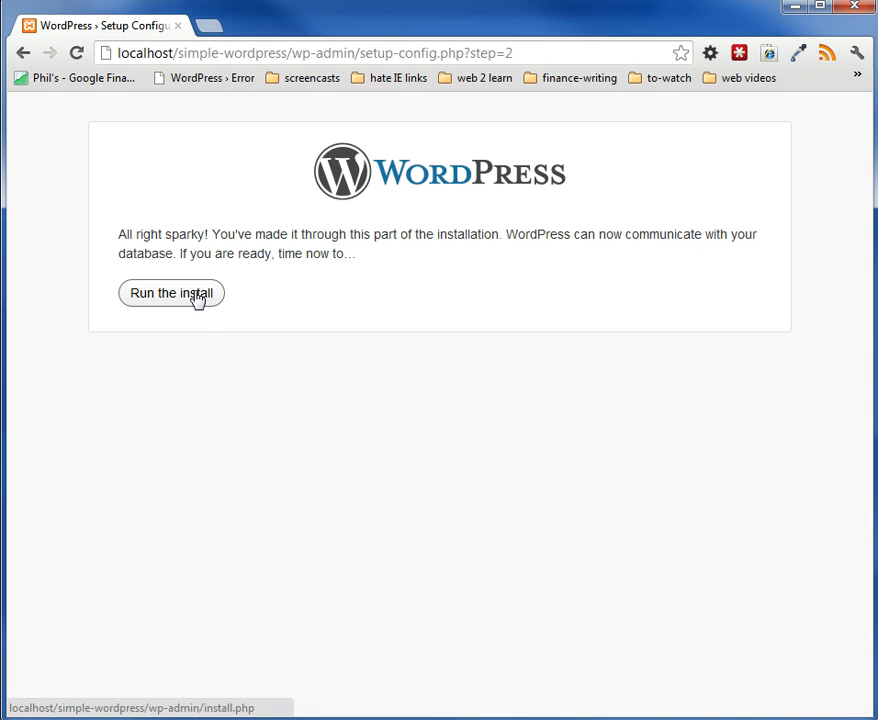
# Title the site 'Simple WordPress' and enter the admin password
pyautogui.click(171, 293)
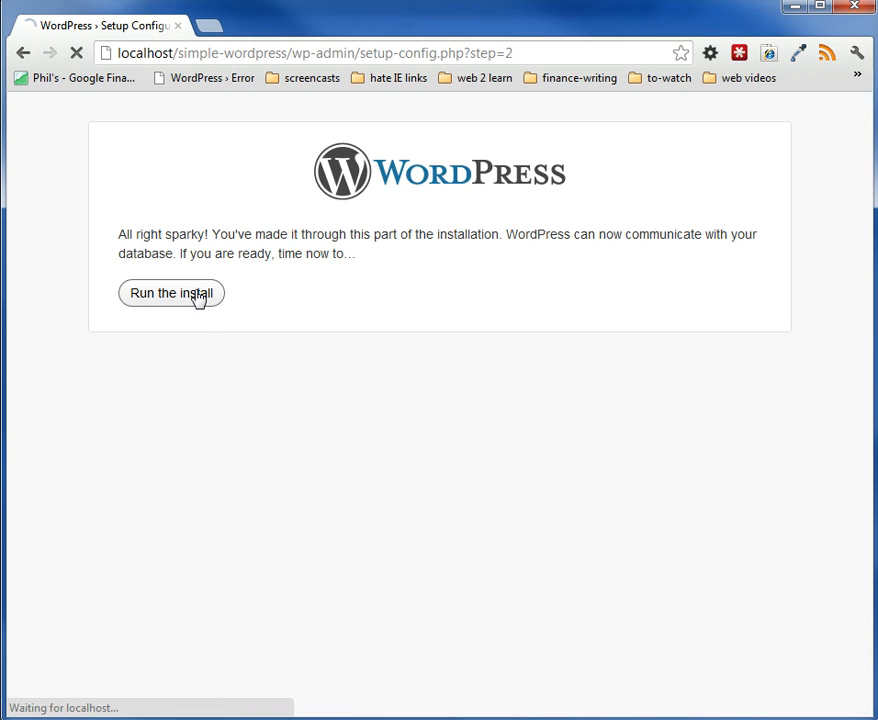
pyautogui.click(171, 293)
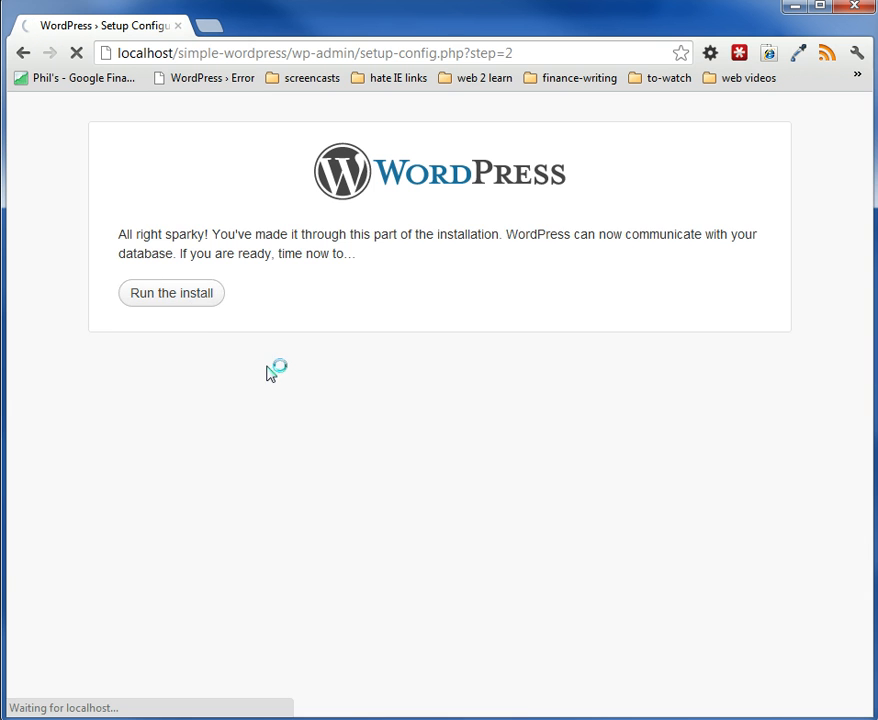
pyautogui.click(171, 292)
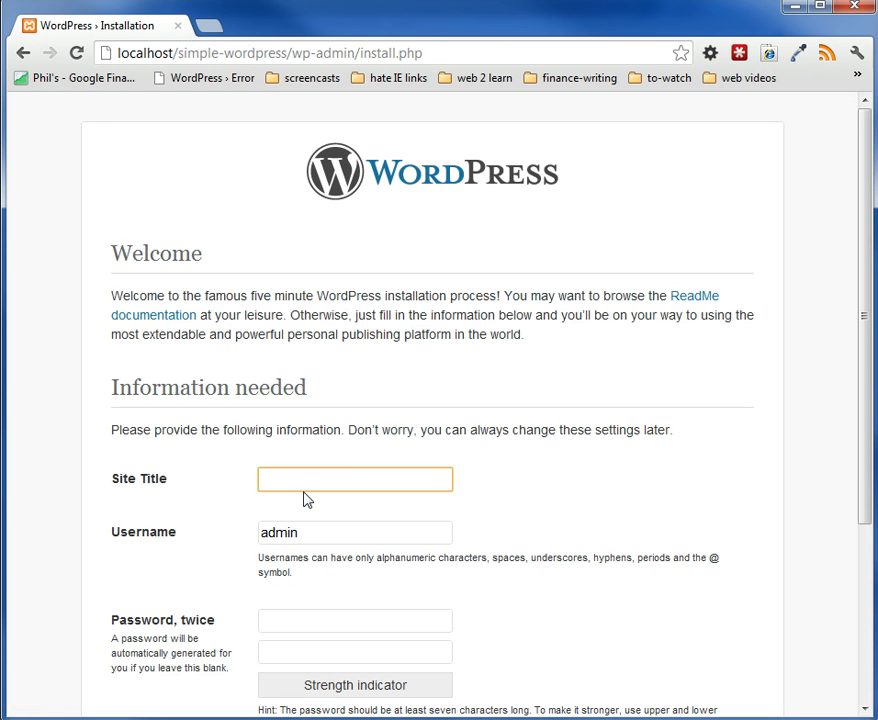
pyautogui.write('Simple Wor')
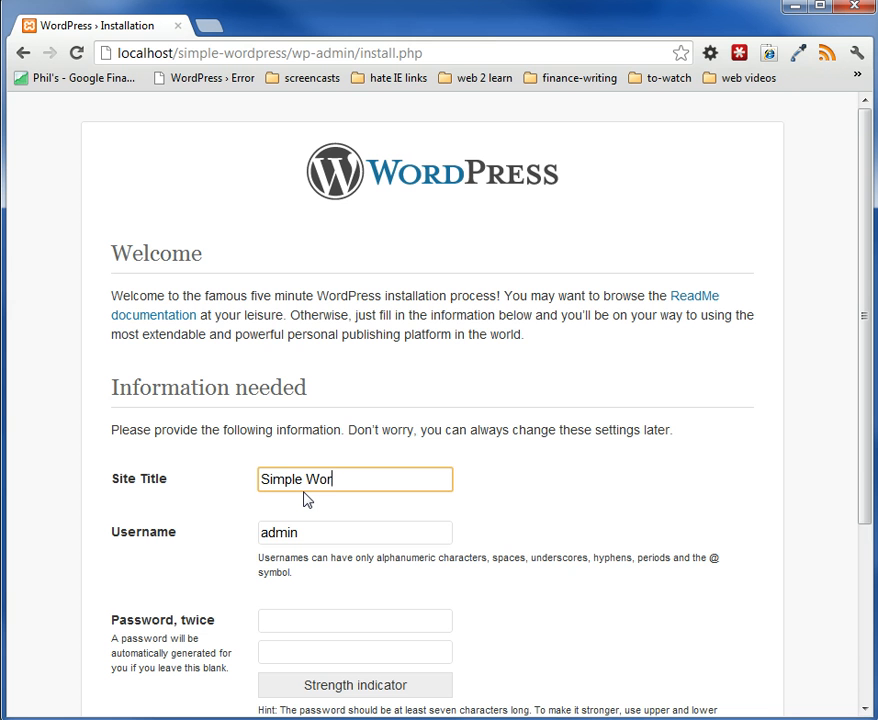
pyautogui.write('dPress')
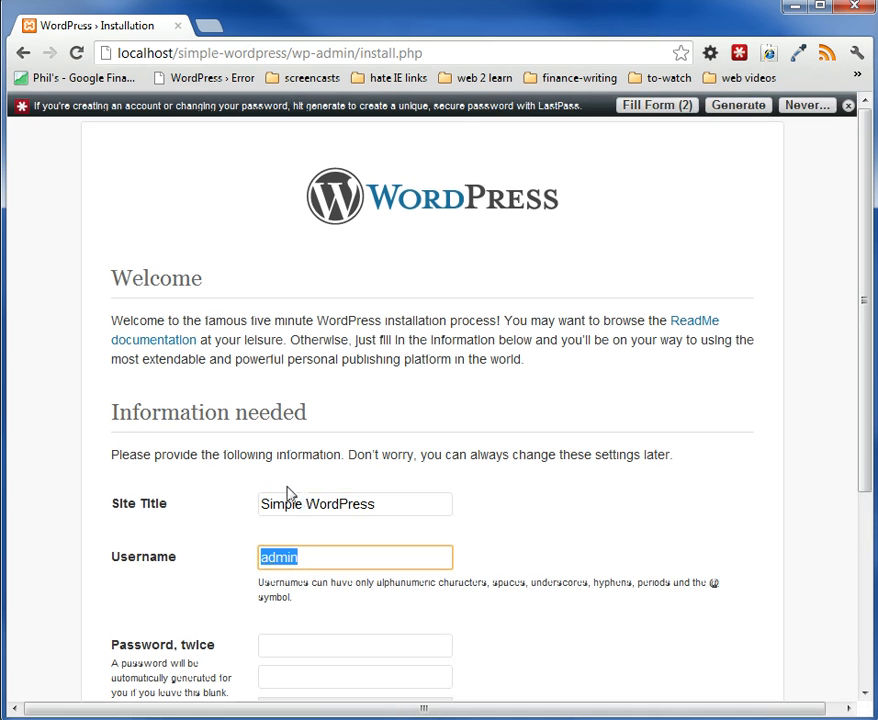
pyautogui.scroll(-3)
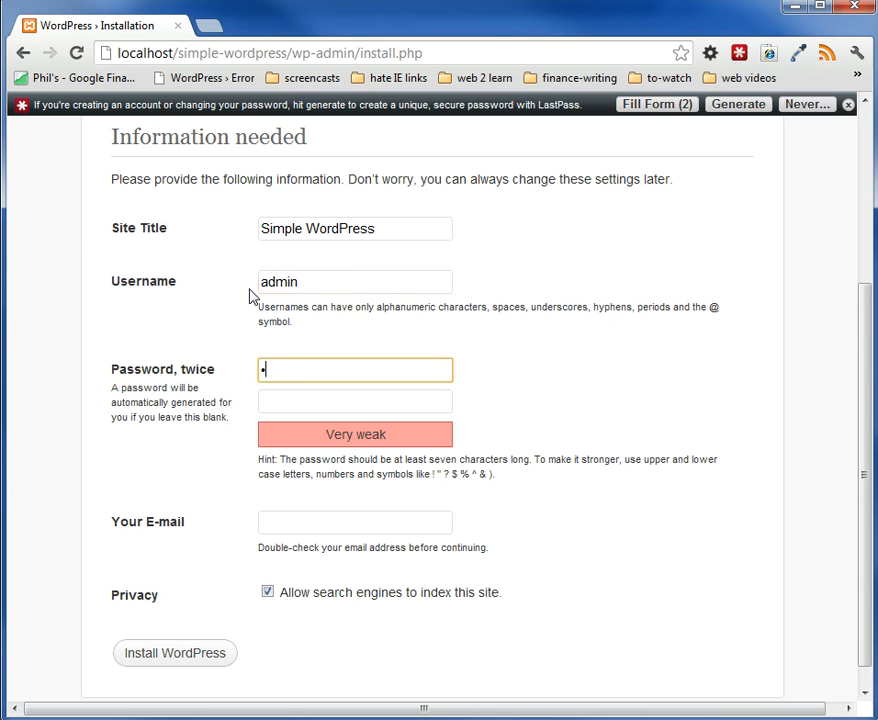
pyautogui.write('•••••')
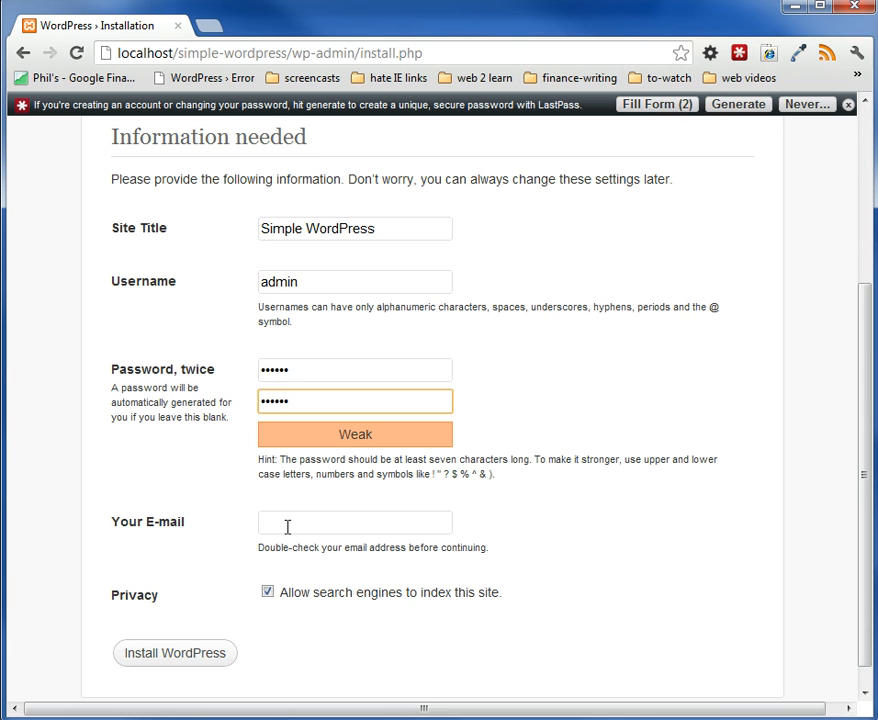
# Enter the admin e-mail, disallow search engine indexing, and start the install
pyautogui.click(354, 522)
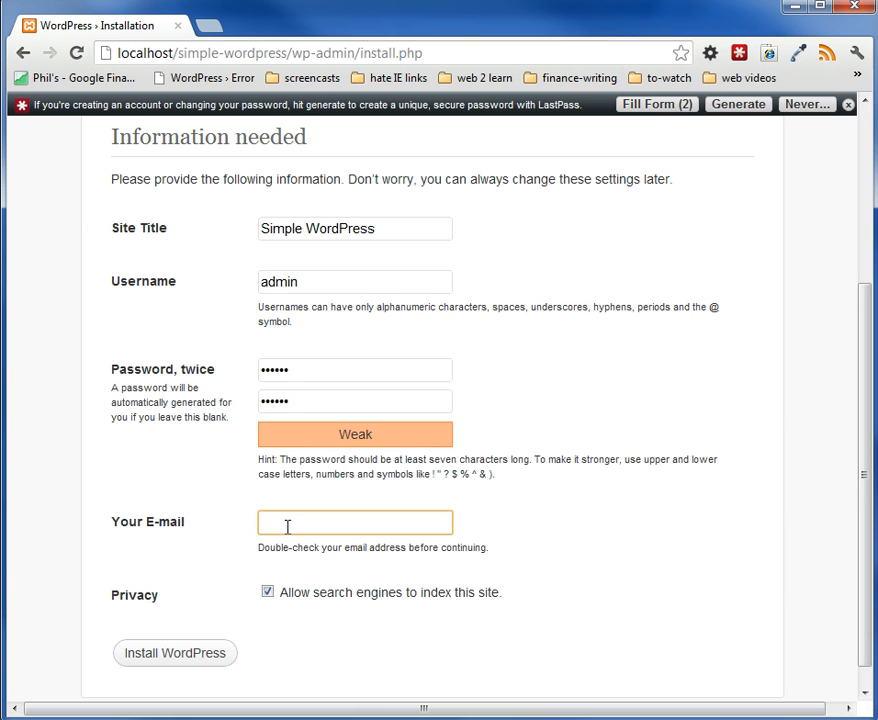
pyautogui.write('joe@joe.com')
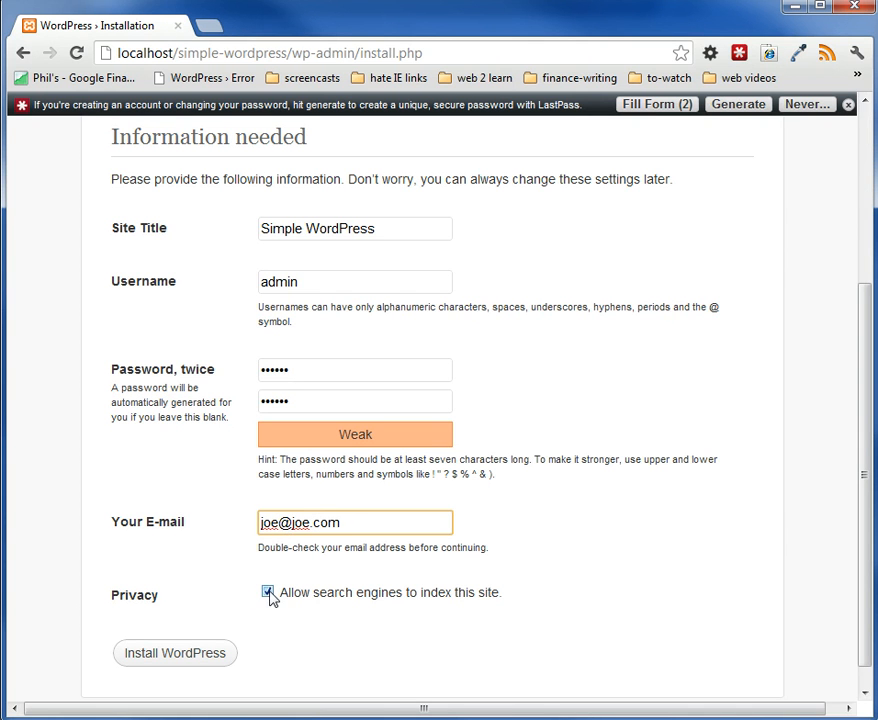
pyautogui.click(267, 592)
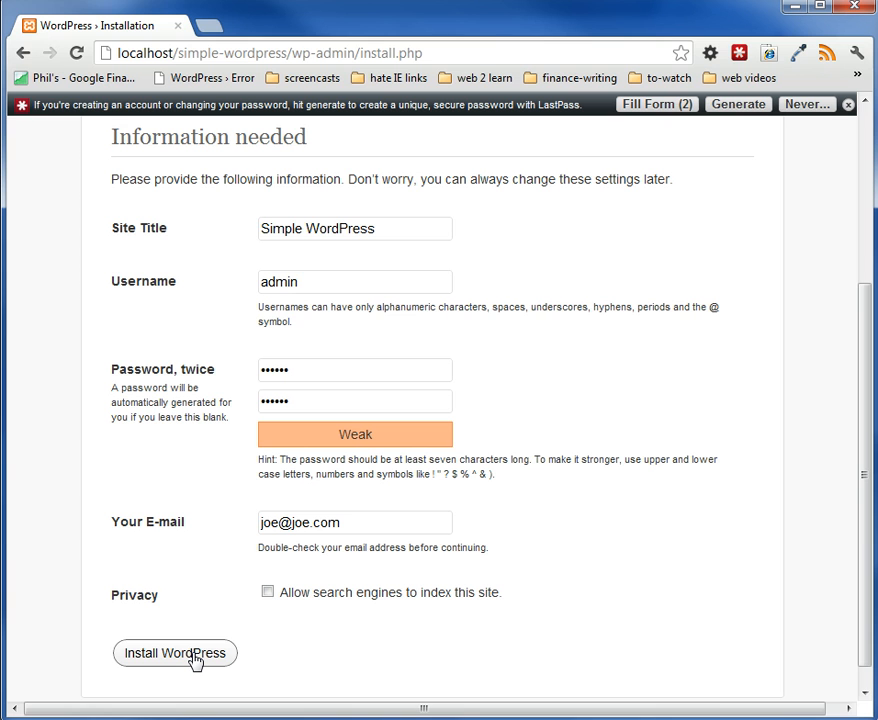
pyautogui.click(174, 653)
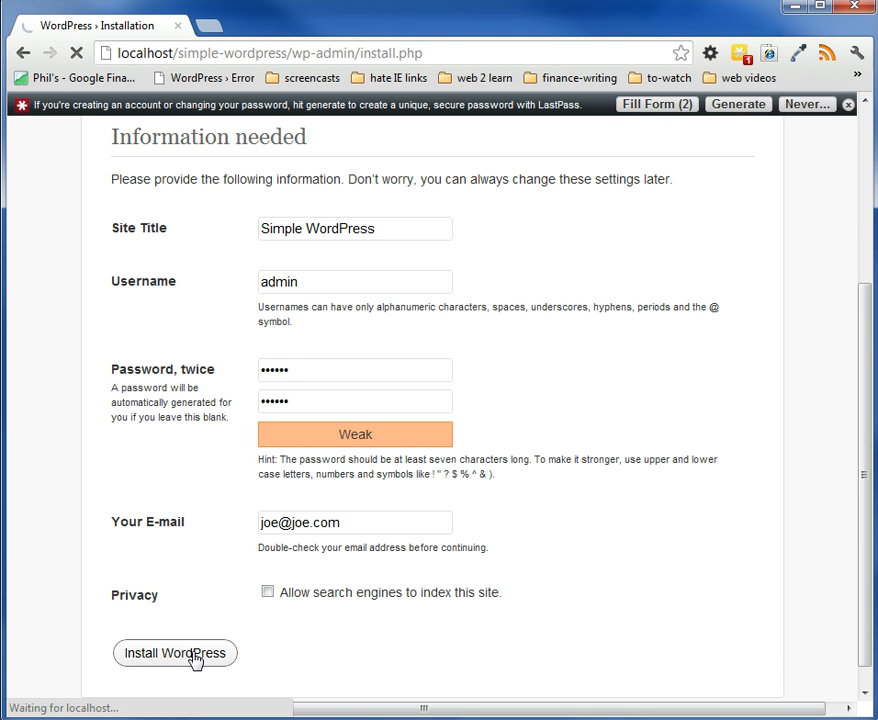
pyautogui.click(174, 653)
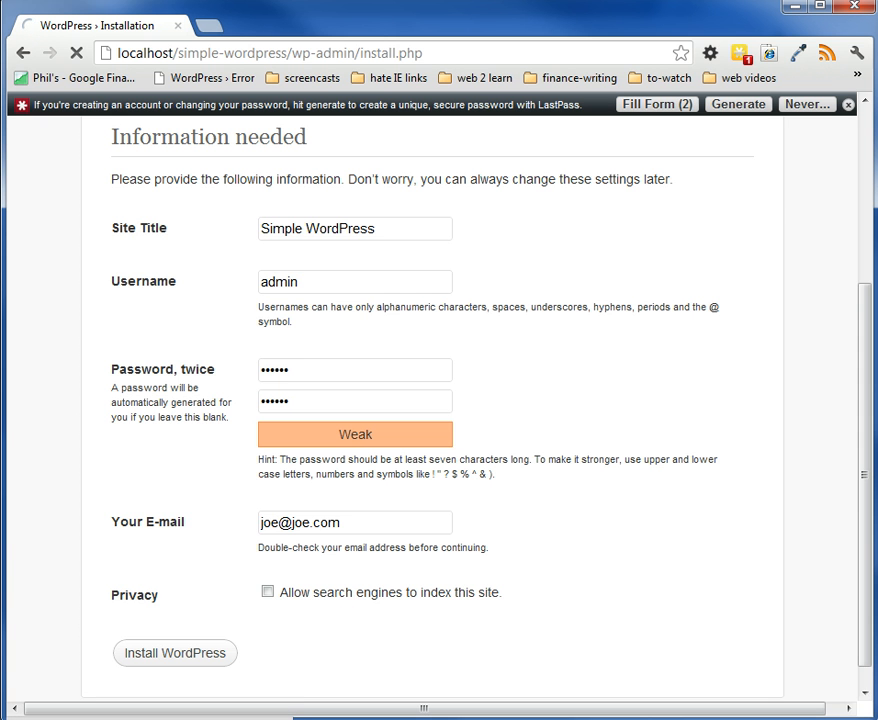
# From the Success page, sign in as admin to reach the Dashboard
pyautogui.click(174, 652)
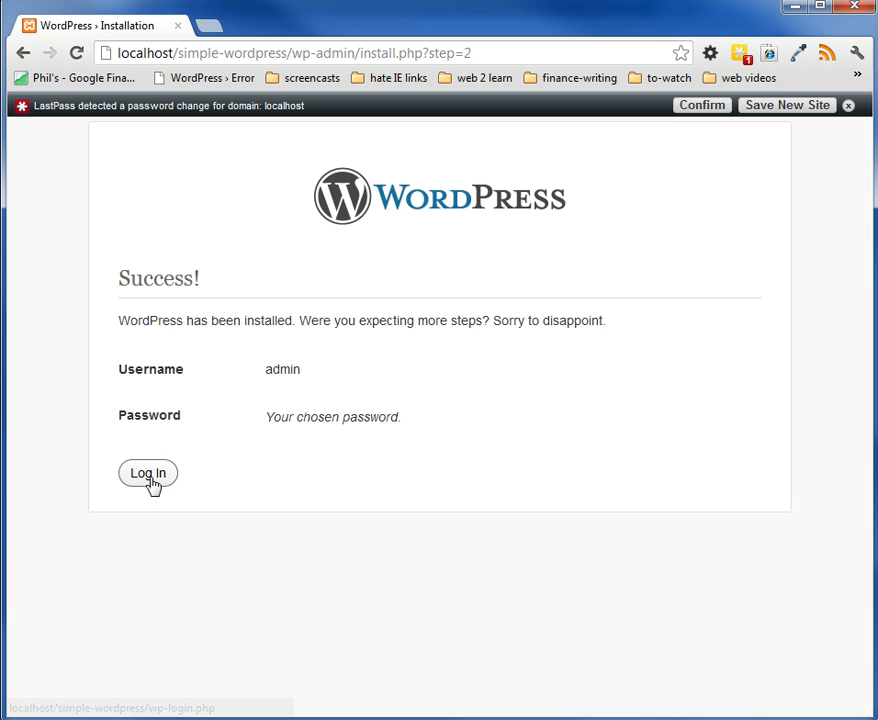
pyautogui.click(147, 473)
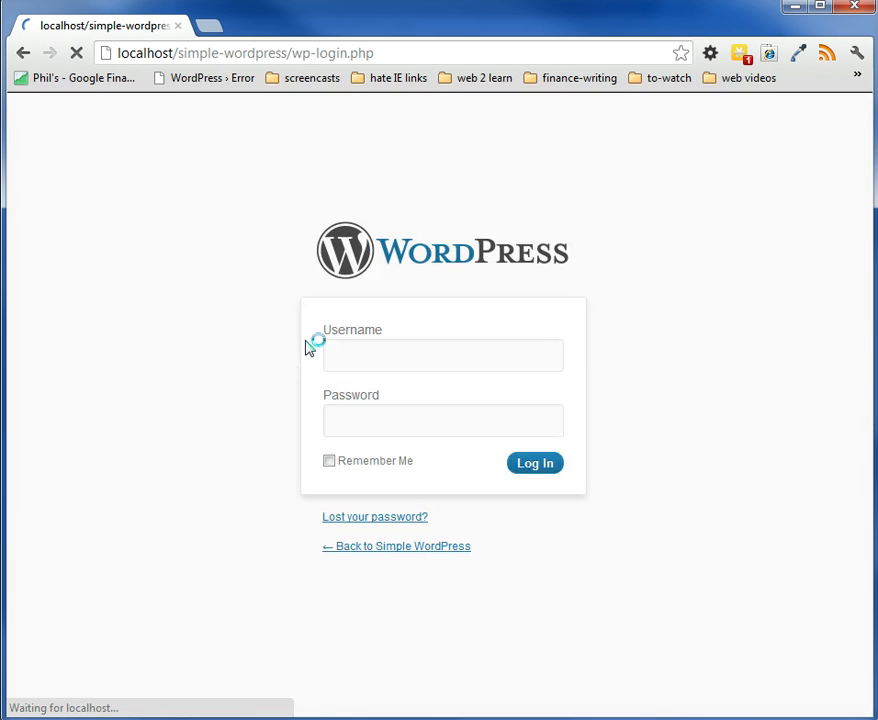
pyautogui.write('admin')
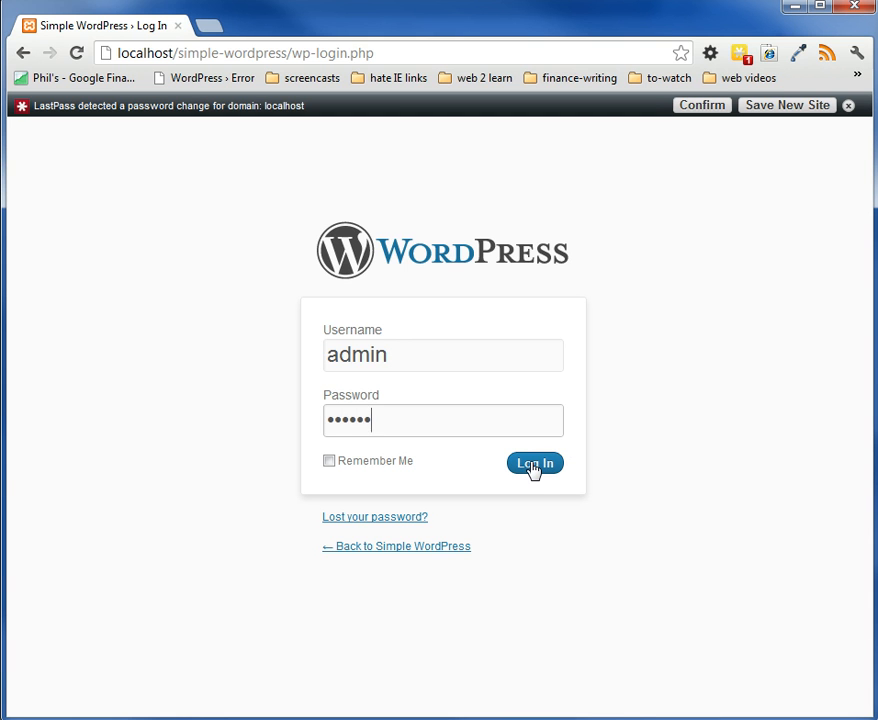
pyautogui.click(534, 463)
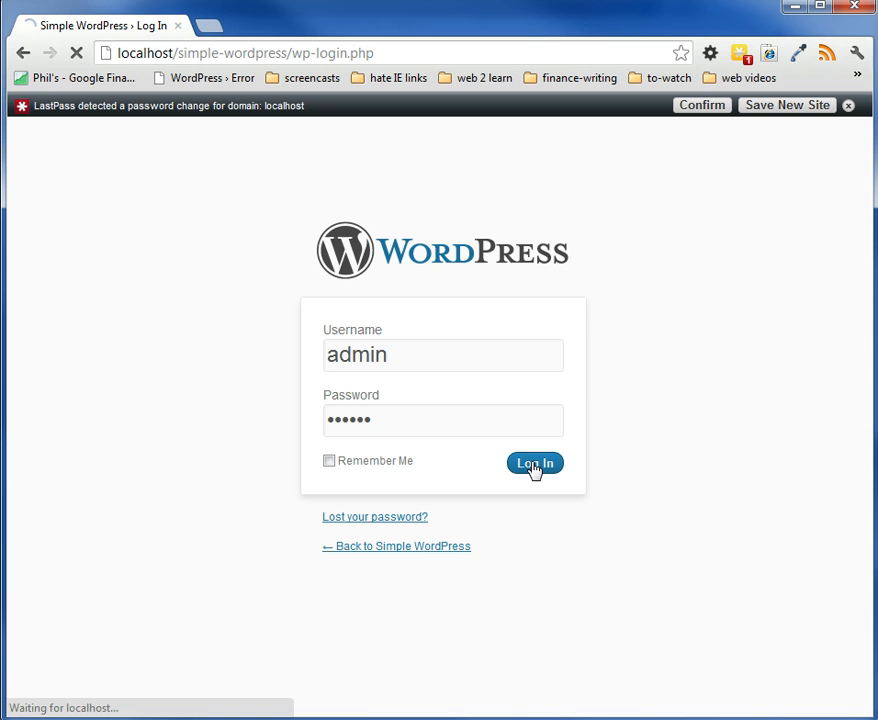
pyautogui.click(534, 463)
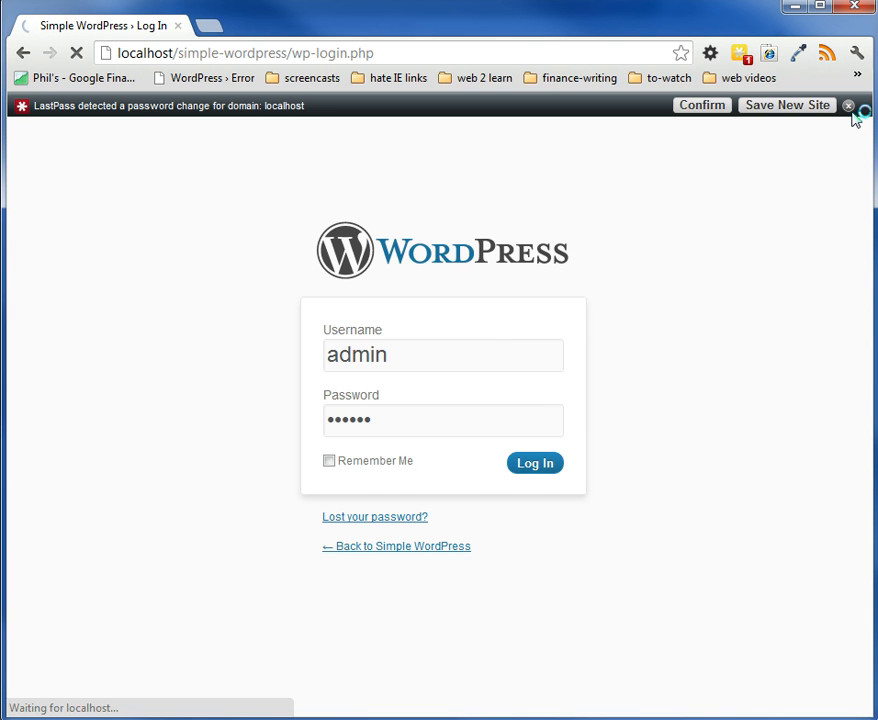
pyautogui.click(535, 463)
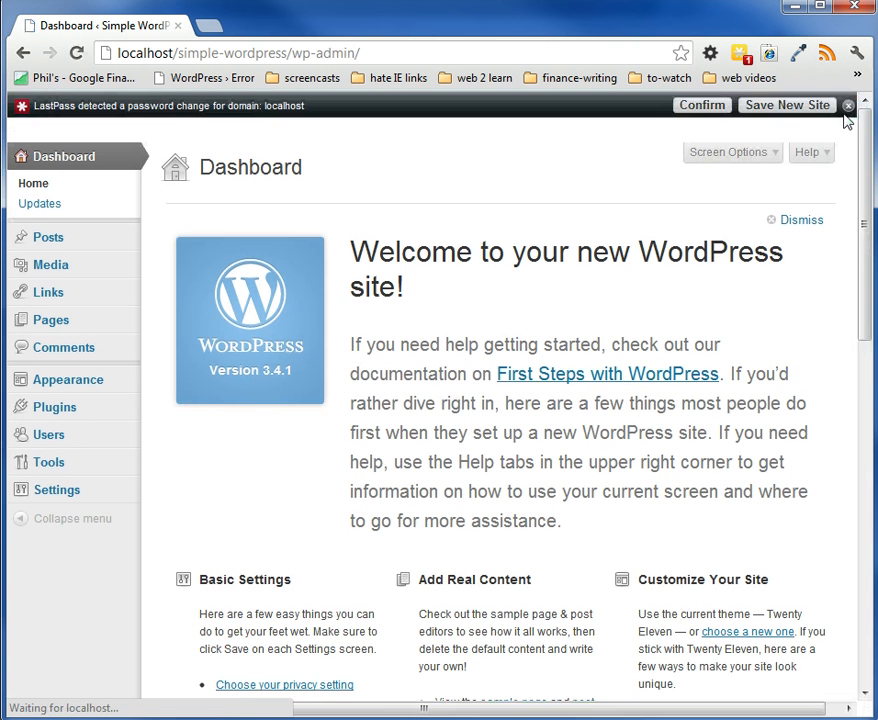
# Dismiss the password notice, activate the simple-wordpress theme, and visit the public site
pyautogui.click(847, 105)
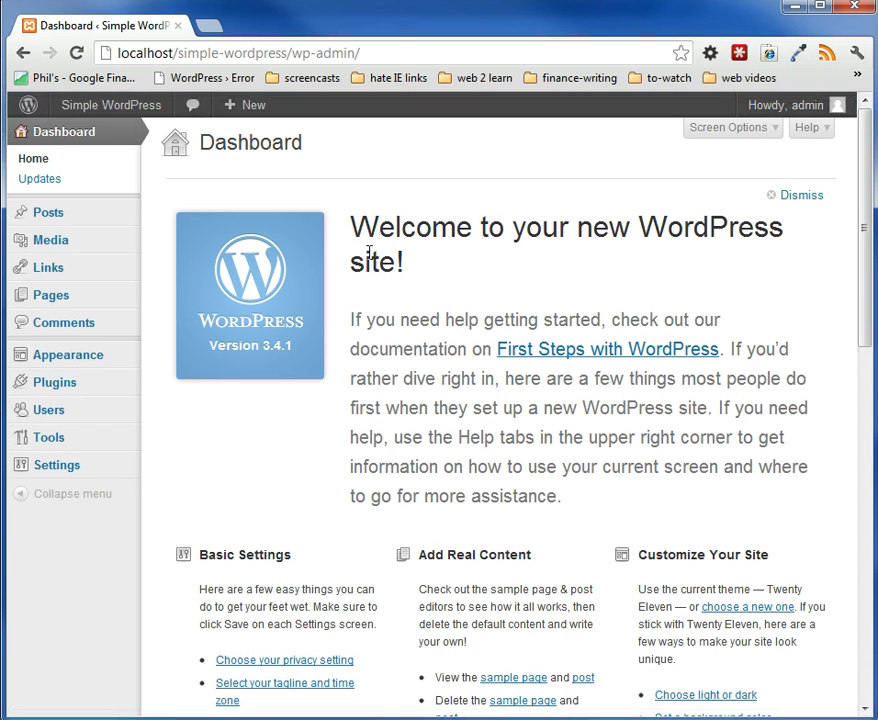
pyautogui.moveTo(40, 131)
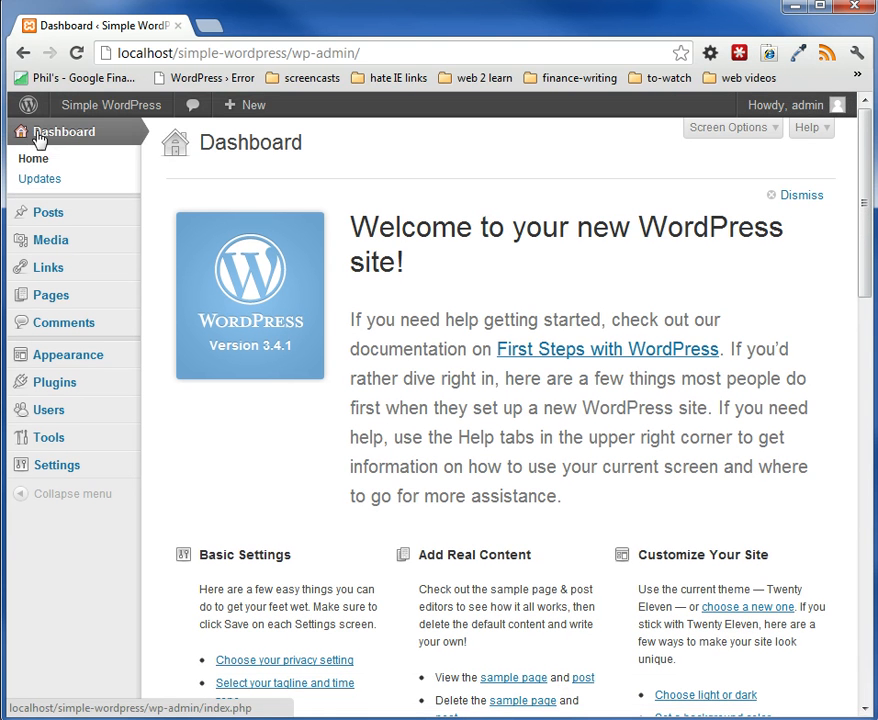
pyautogui.moveTo(67, 355)
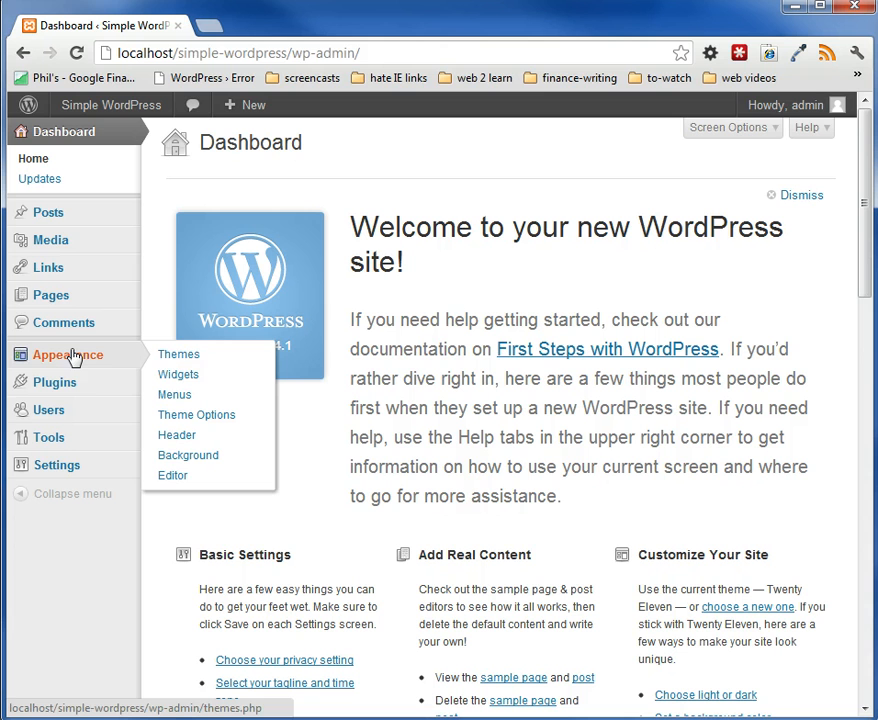
pyautogui.moveTo(178, 354)
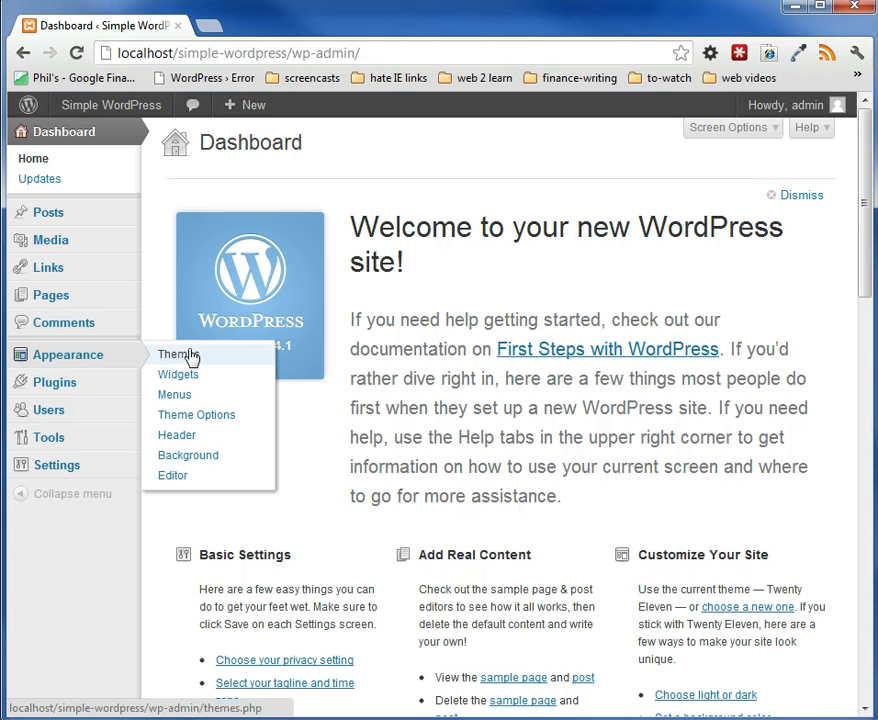
pyautogui.click(176, 355)
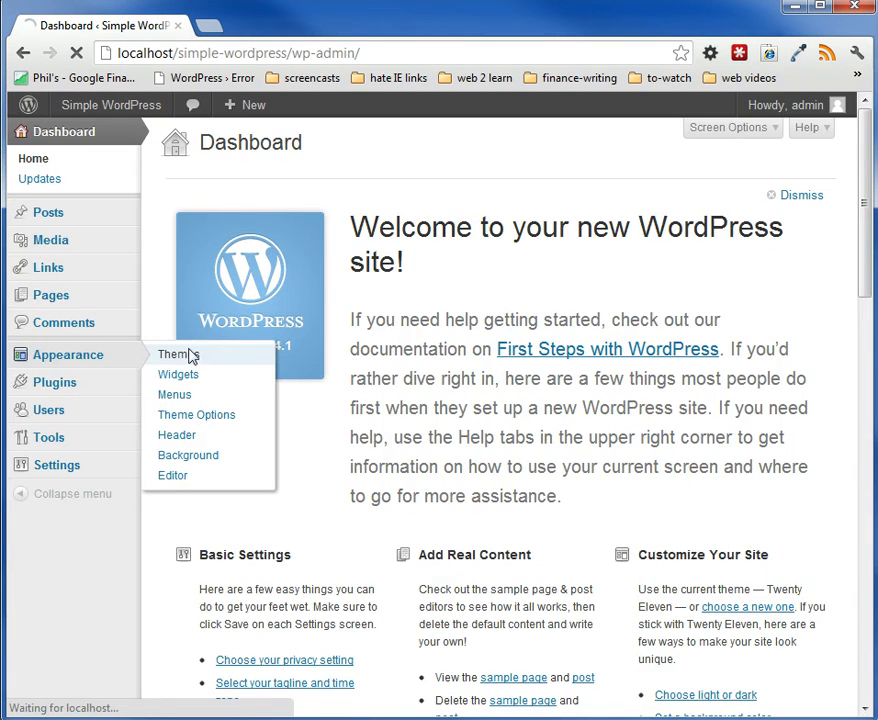
pyautogui.click(177, 355)
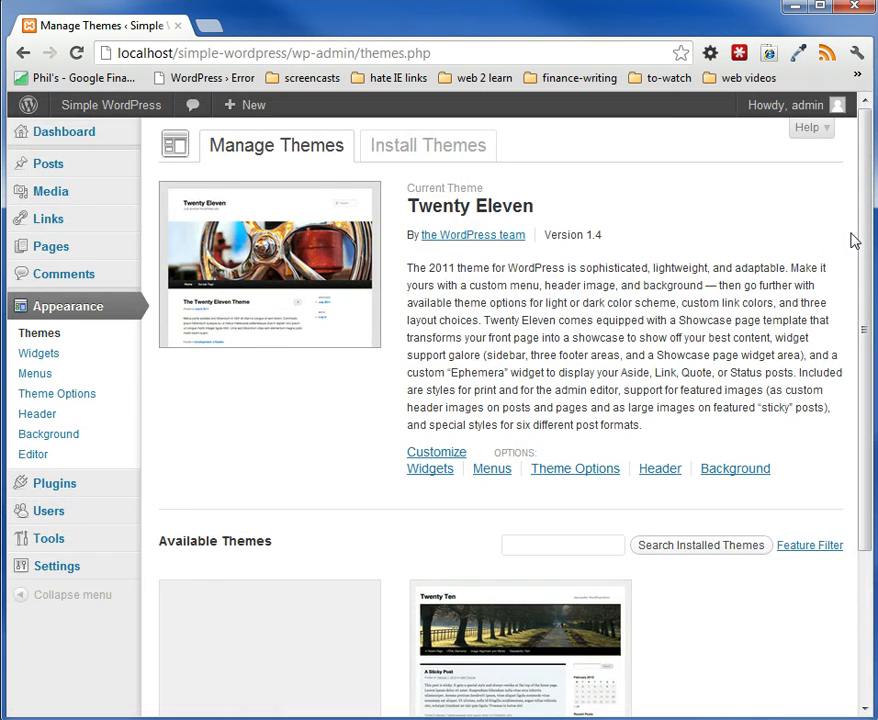
pyautogui.scroll(-3)
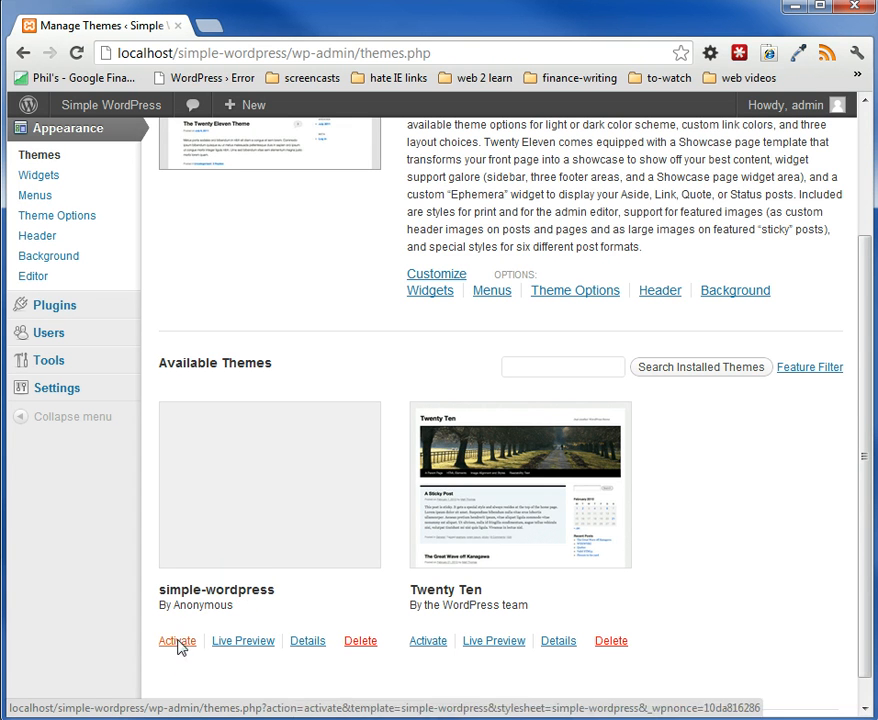
pyautogui.click(177, 640)
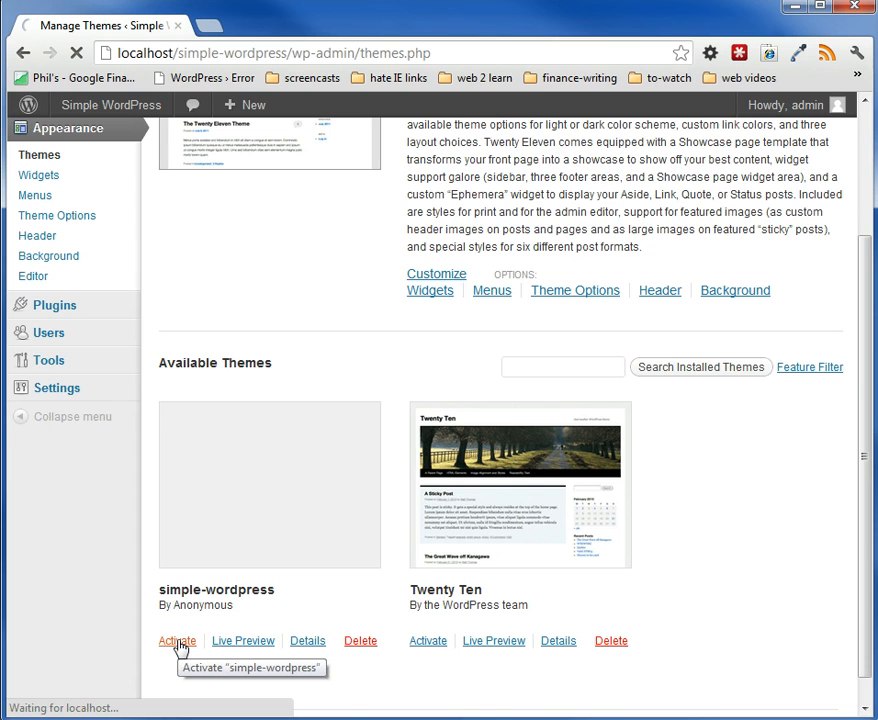
pyautogui.click(177, 641)
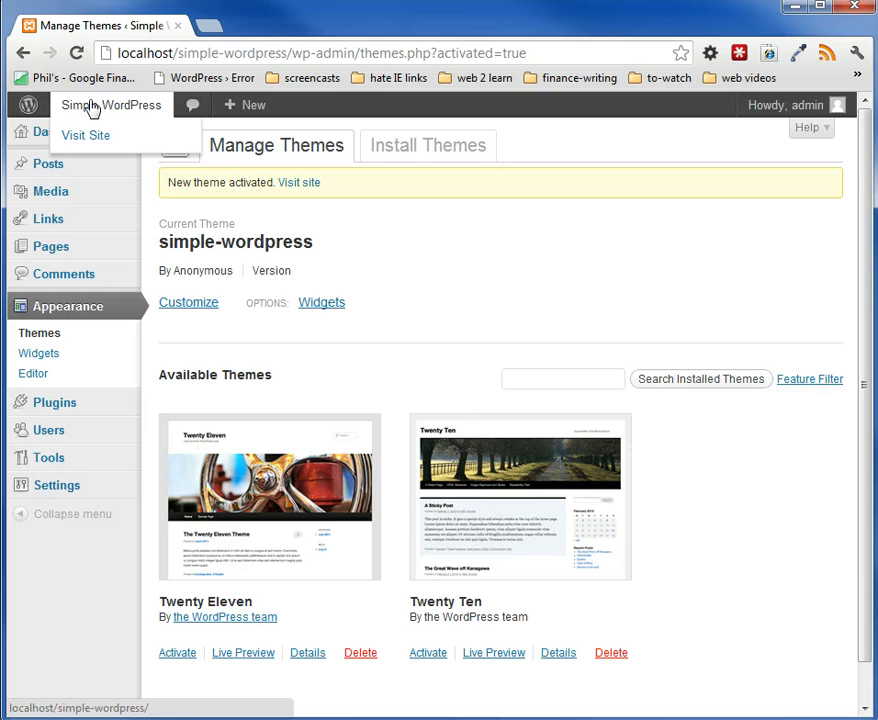
pyautogui.click(85, 135)
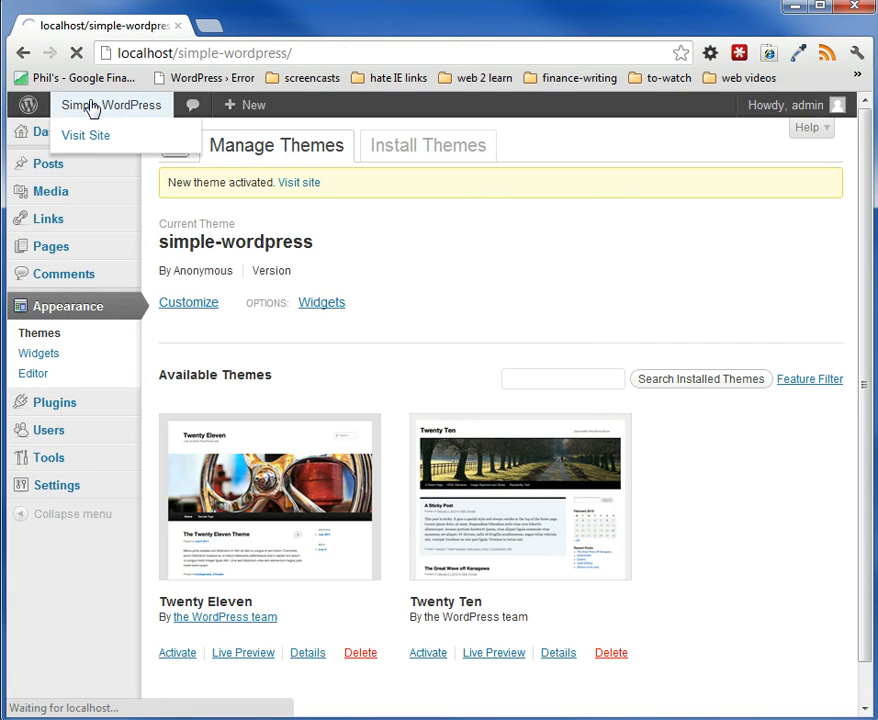
# View the page source and follow the assets/css/style.css link, which returns 404
pyautogui.click(85, 135)
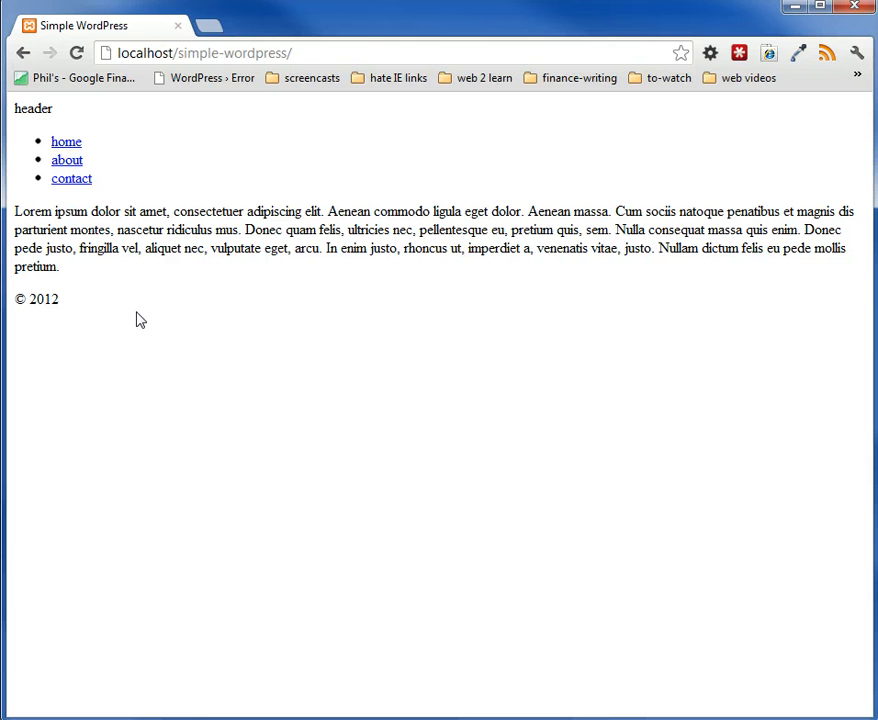
pyautogui.rightClick(225, 283)
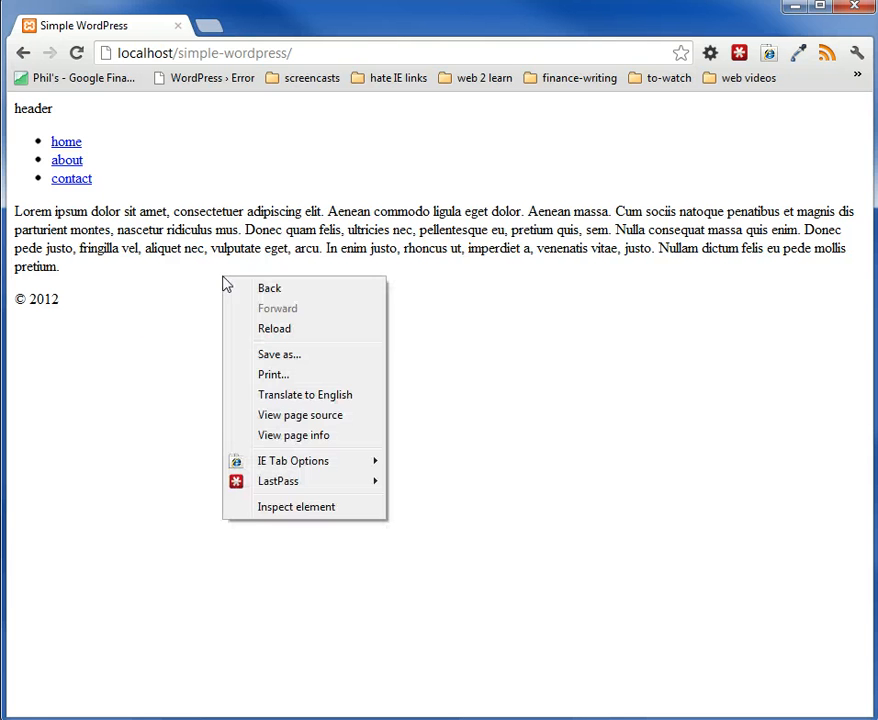
pyautogui.click(300, 414)
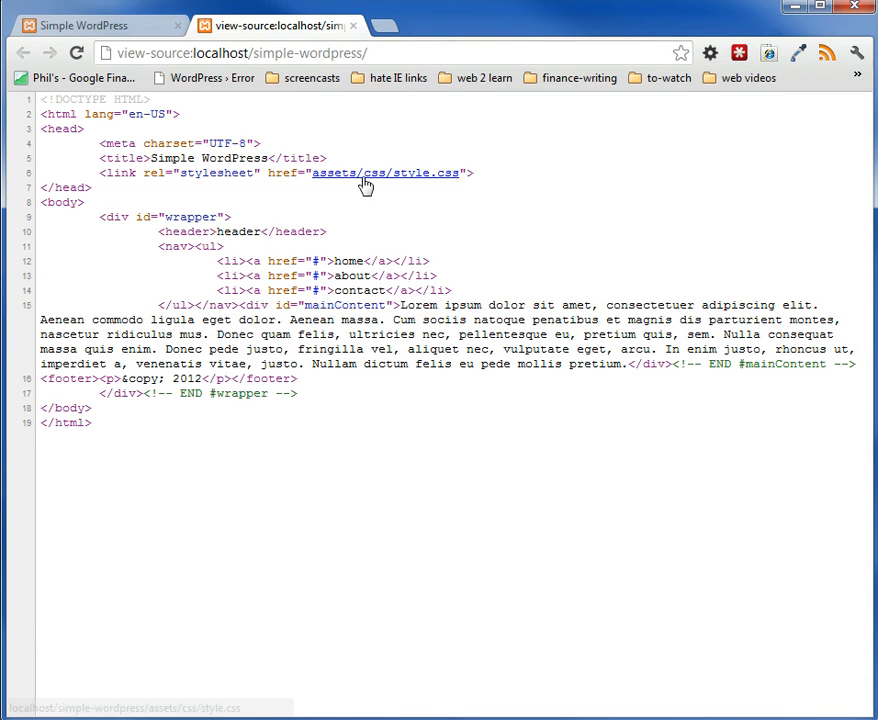
pyautogui.click(386, 172)
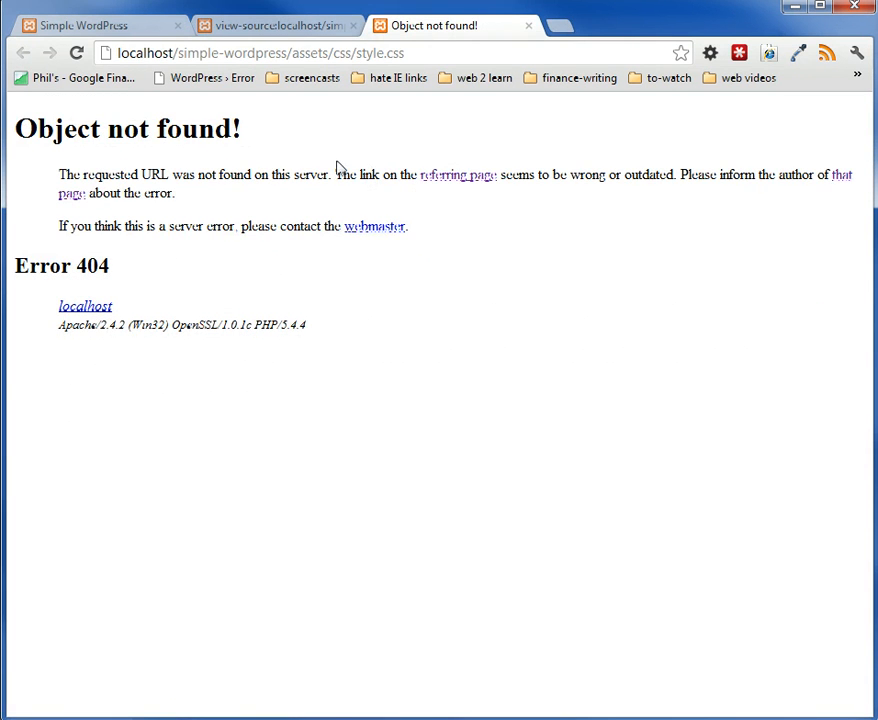
pyautogui.moveTo(484, 78)
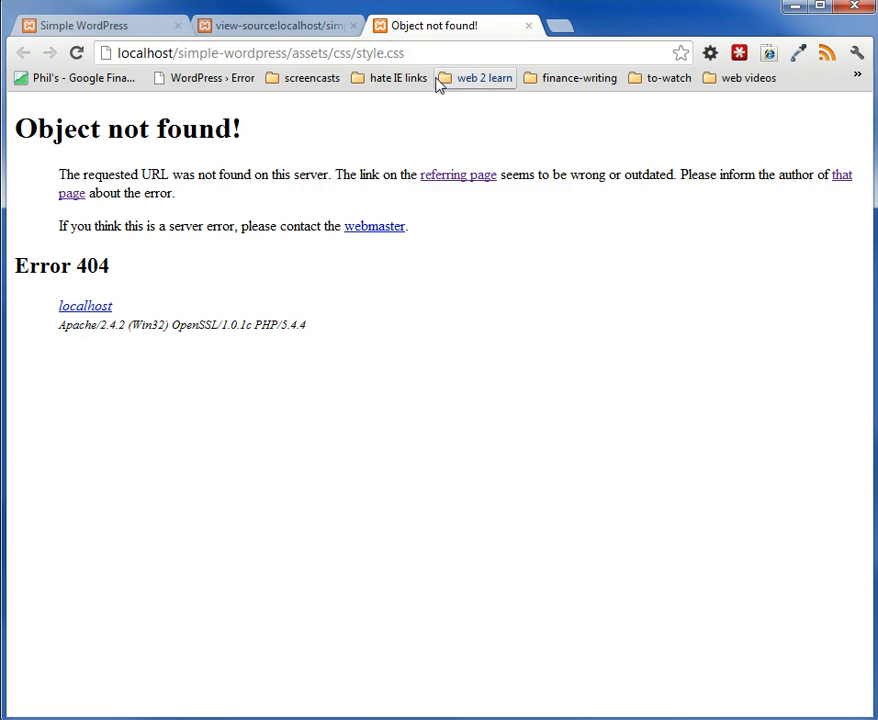
pyautogui.moveTo(224, 302)
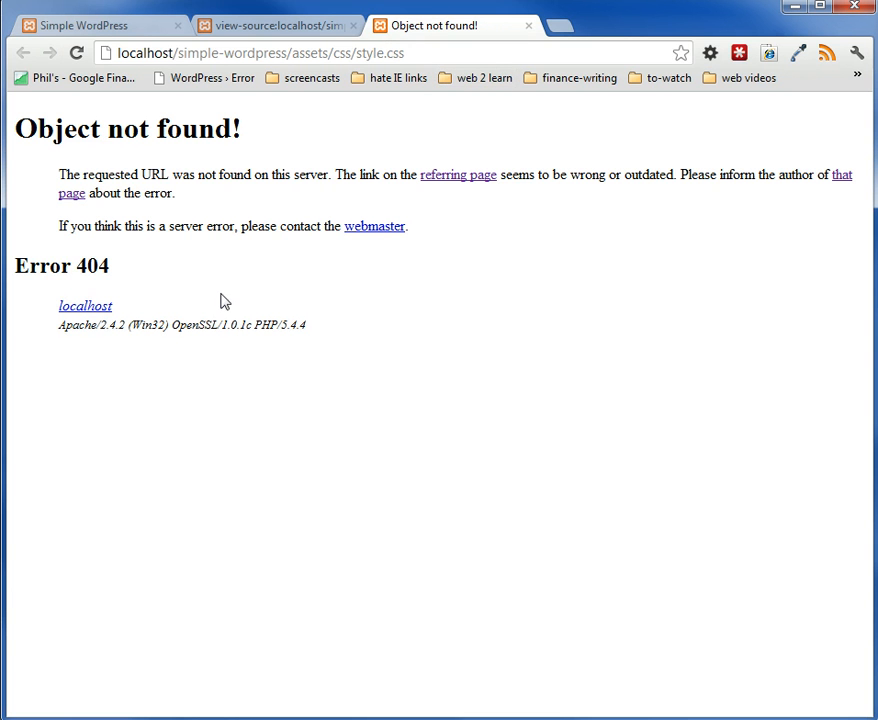